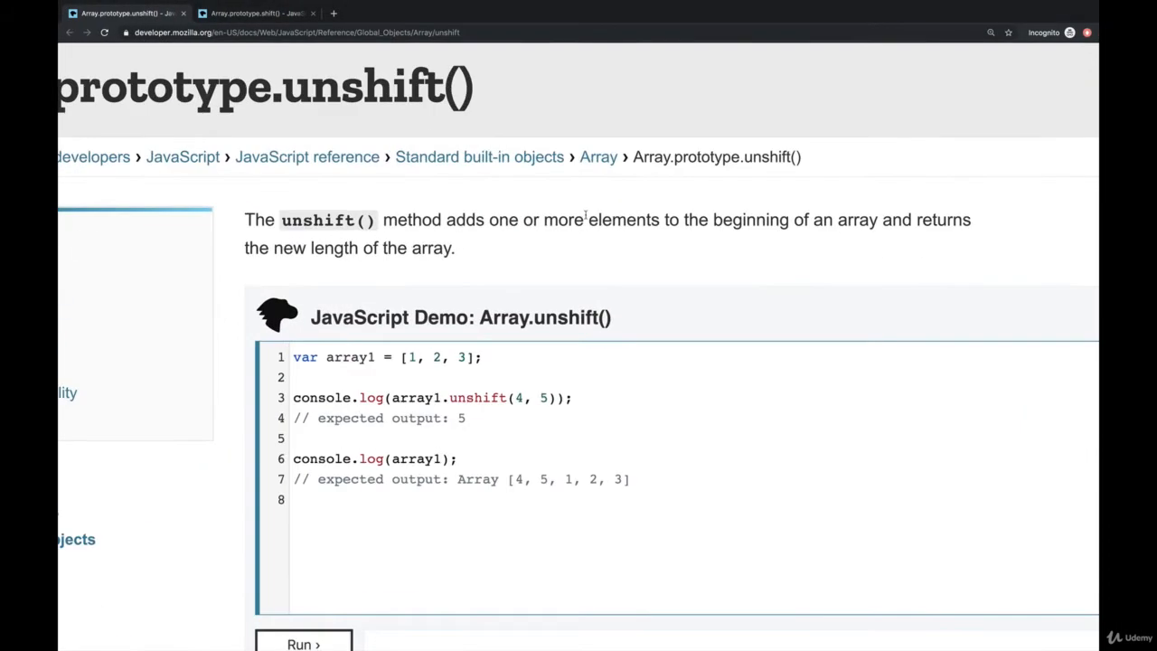
mouse_move(518, 219)
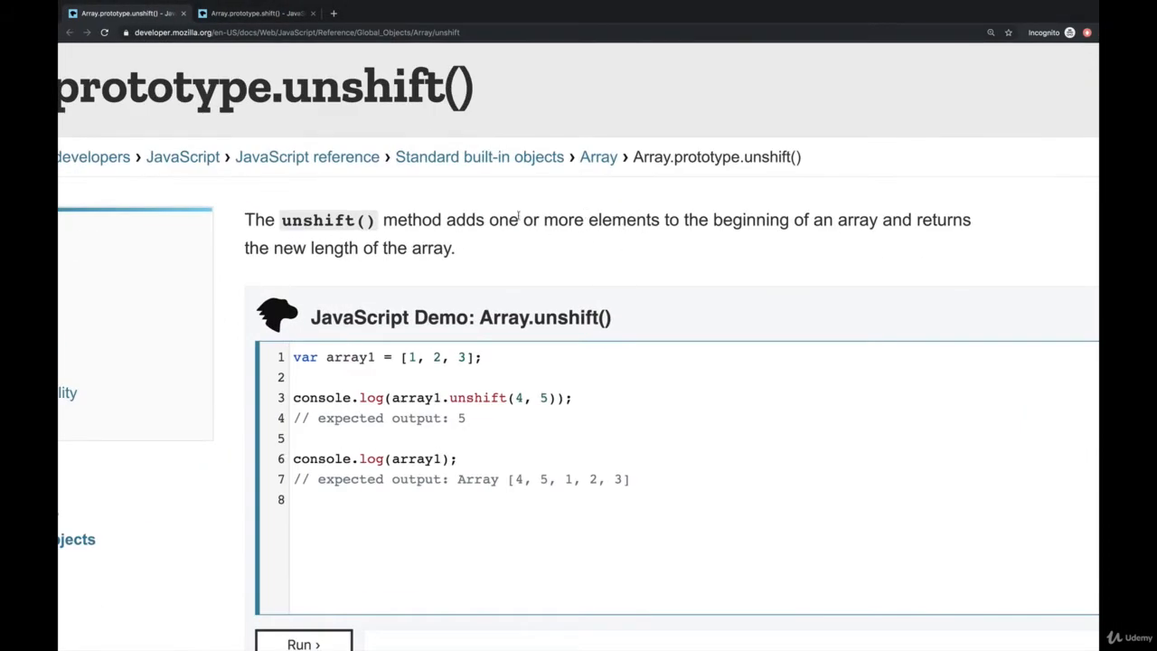
mouse_move(719, 249)
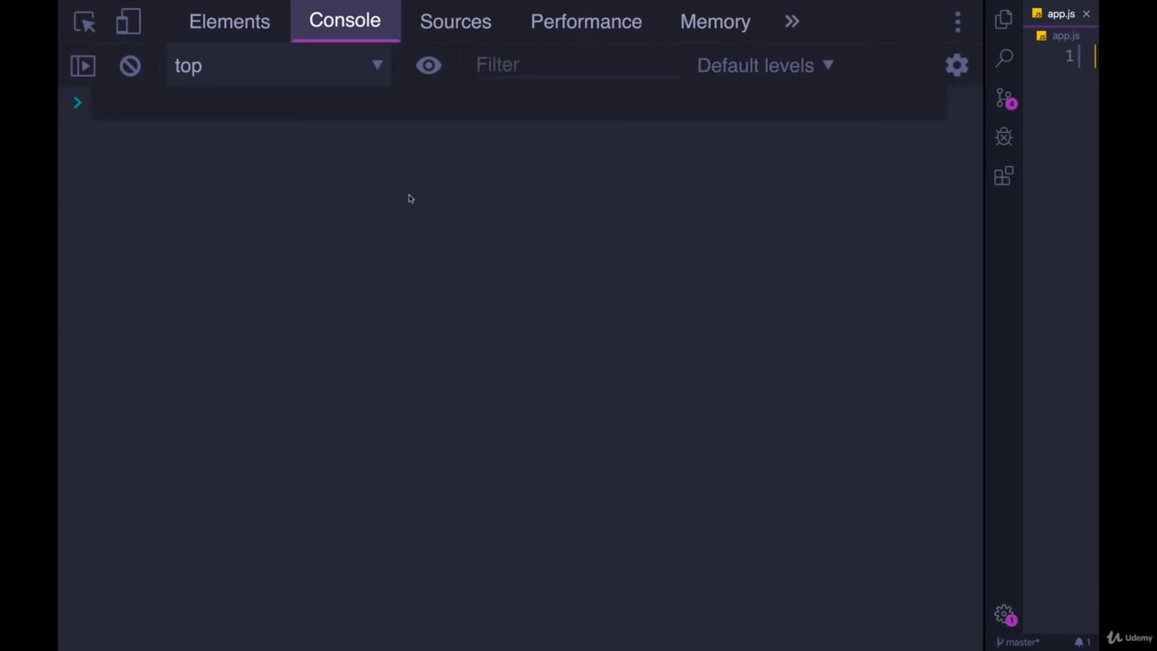
- Declare let dishesToDo = ['big platter'] and run it in the Console
type("let let")
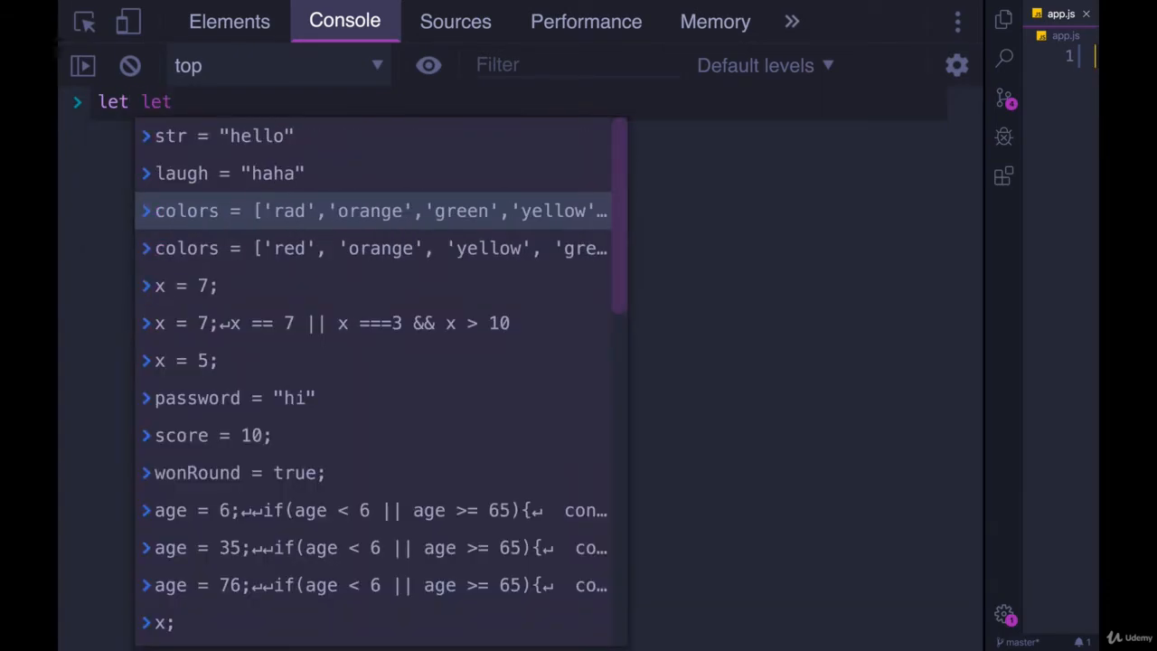
type("dishes")
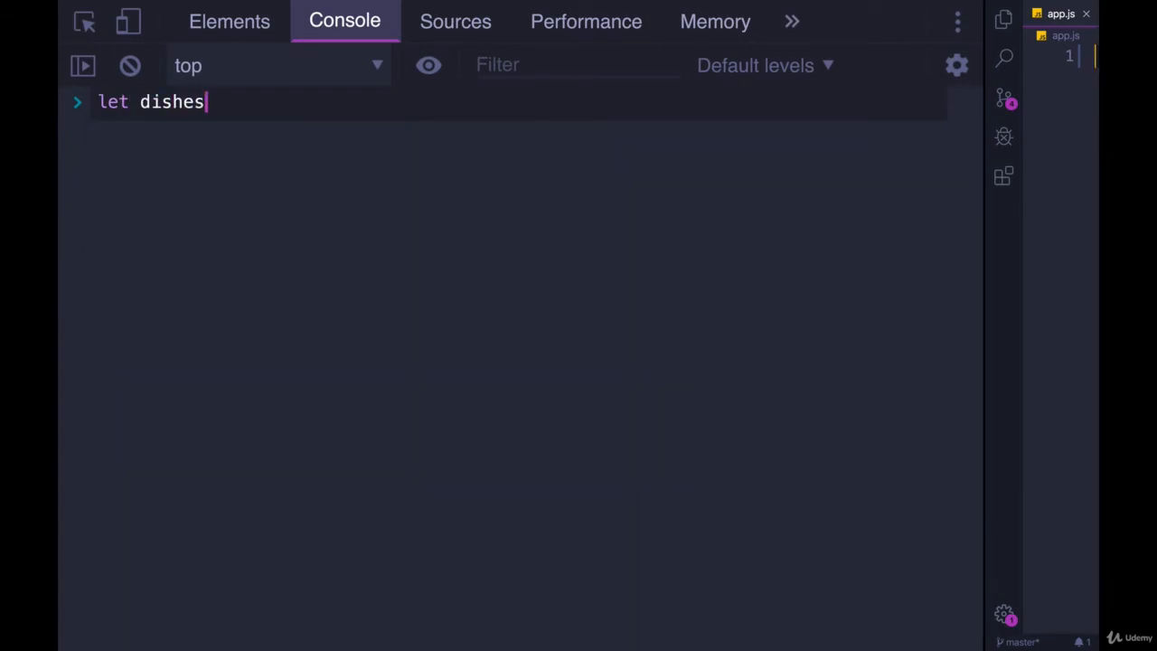
type("ToDo = ['big")
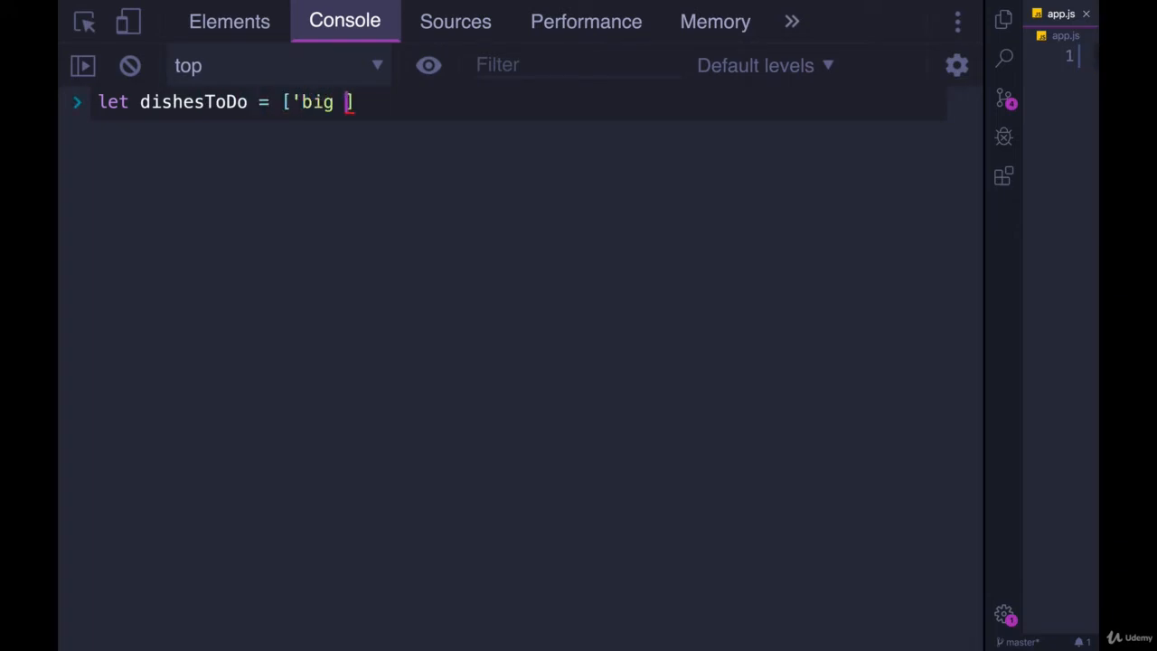
type("platter'")
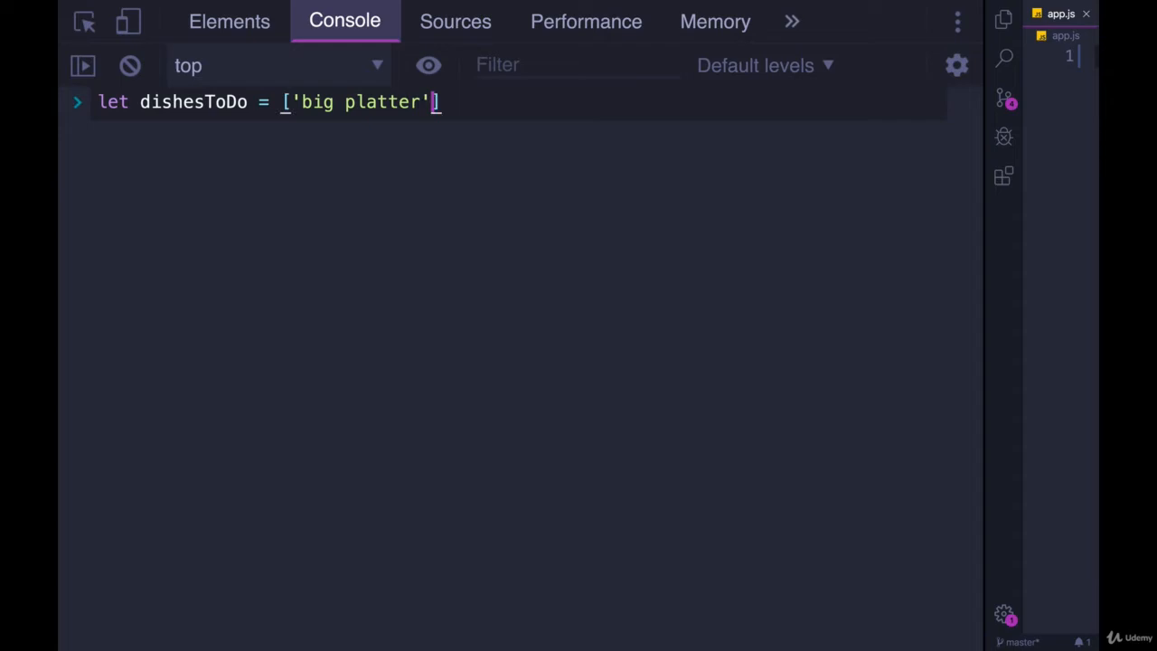
key("Enter")
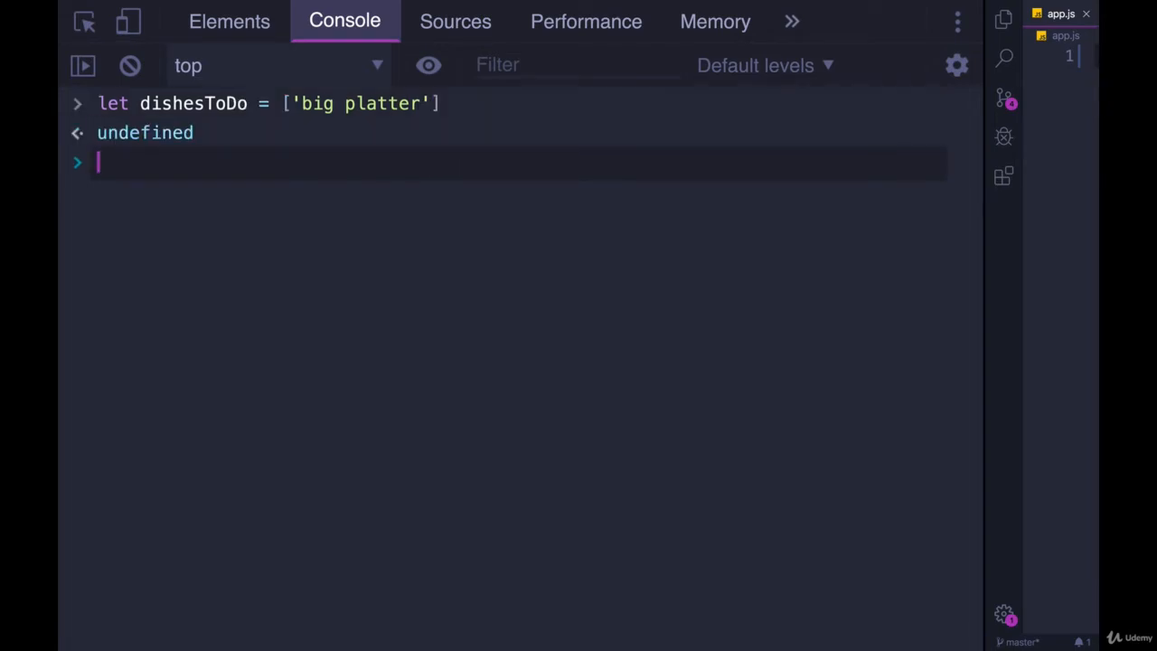
type("dishesToDo.")
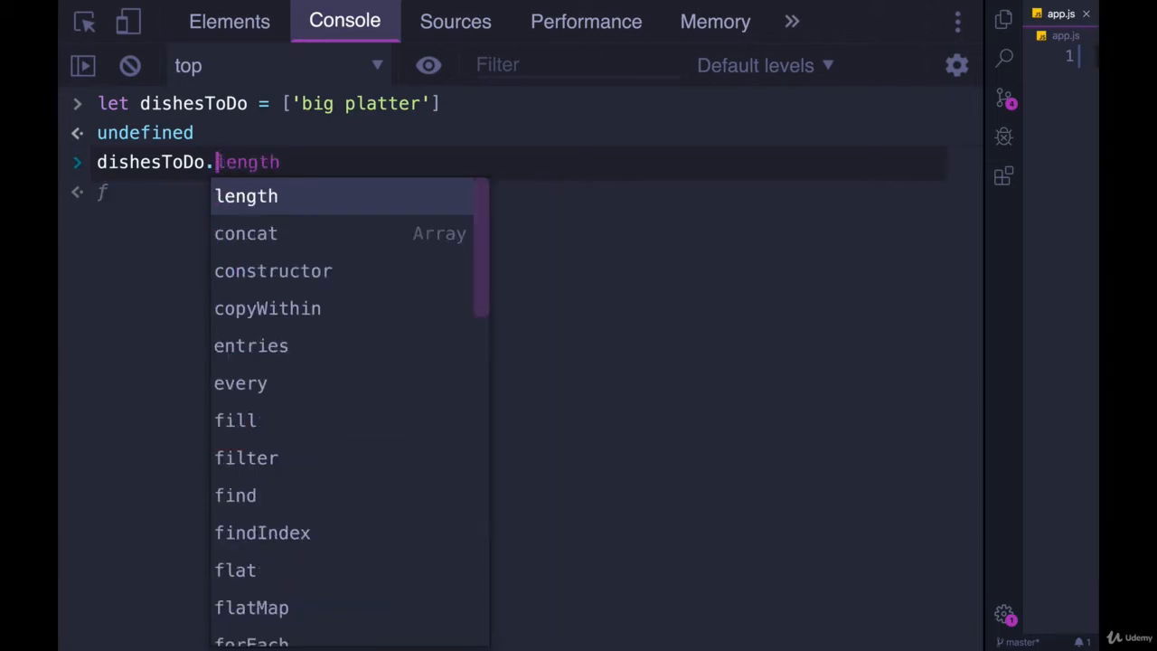
- Unshift 'large plate', then 'small plate', onto the front of dishesToDo
type("unshift('")
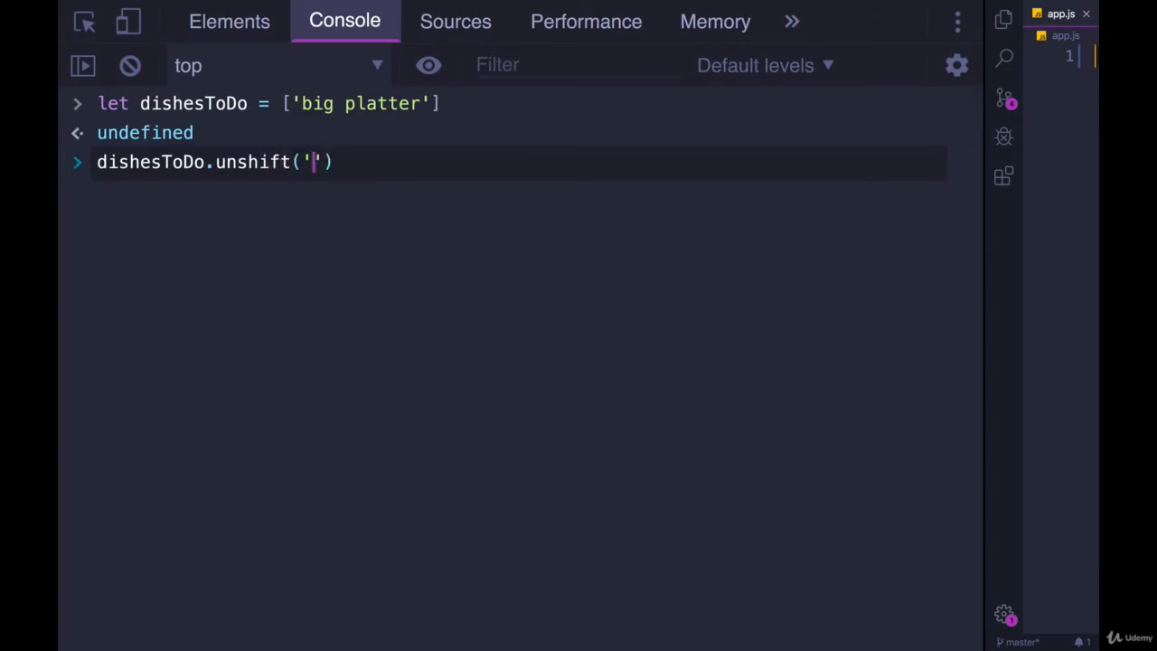
key("Enter")
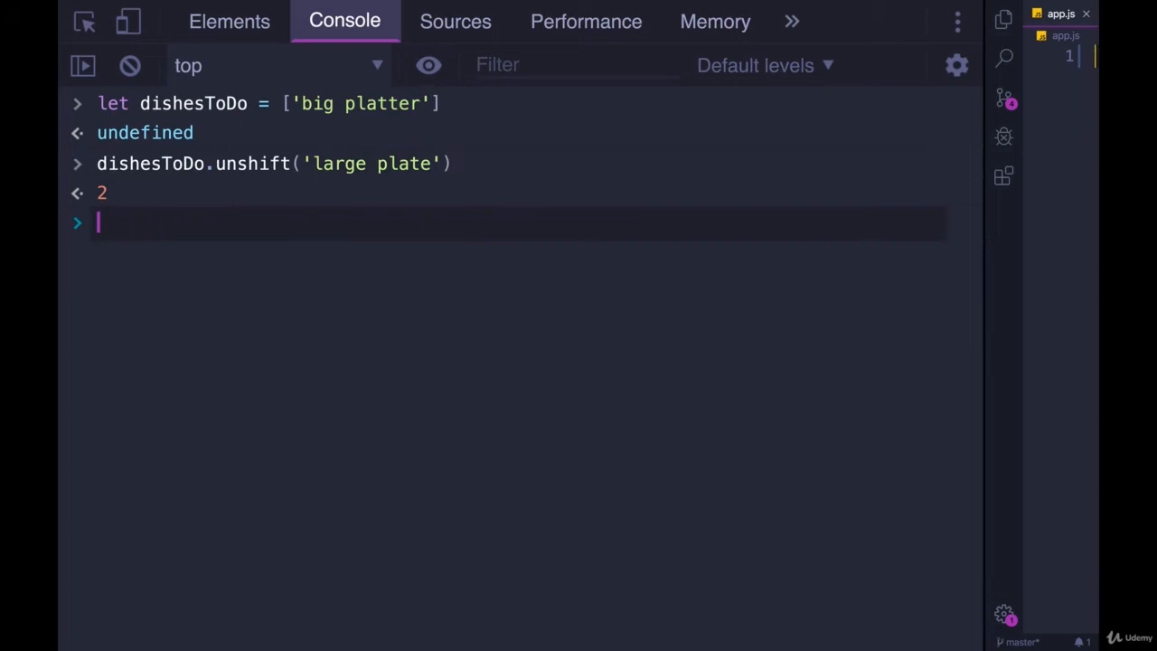
type("dishesToDo.unshift('large plat')")
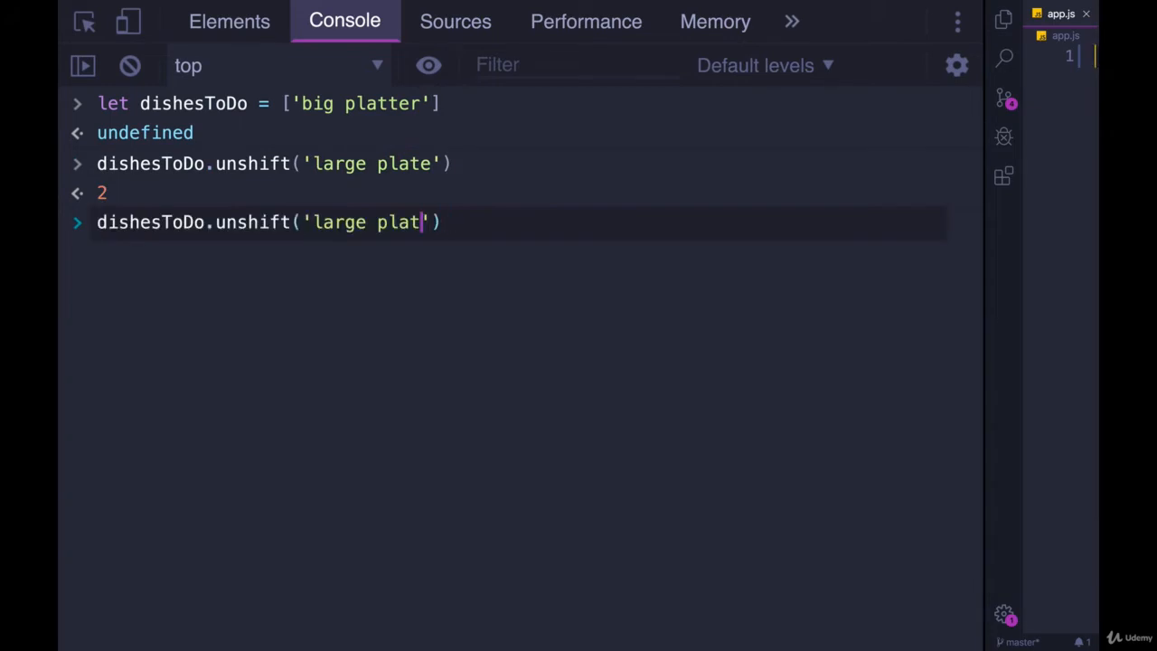
type("small p")
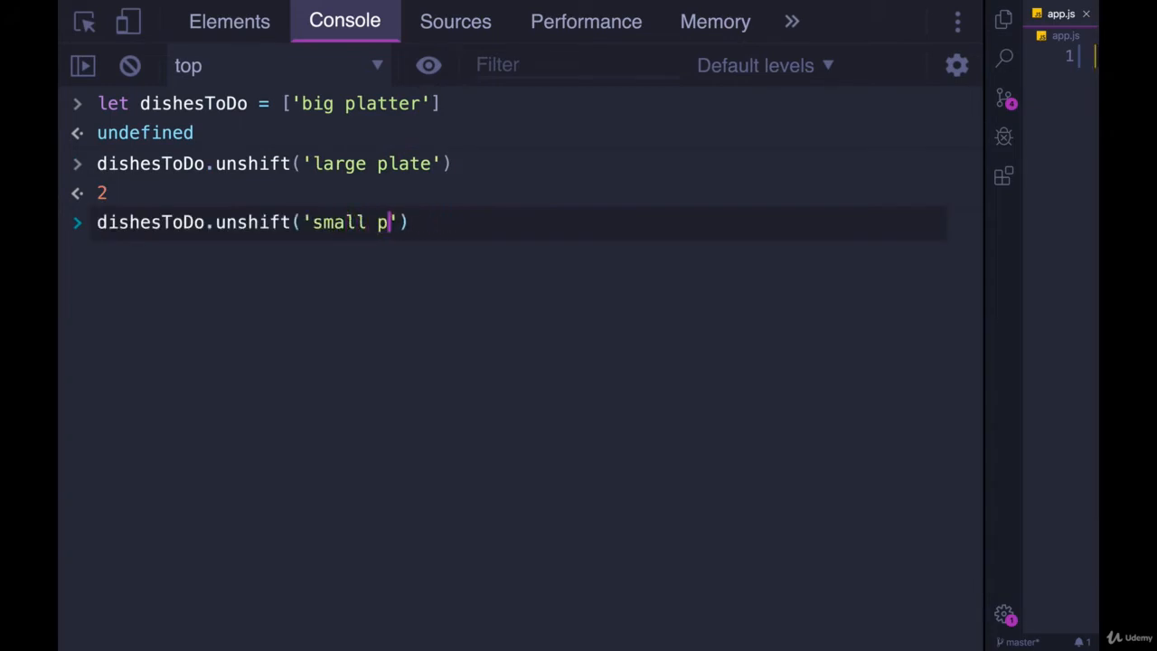
type("late")
key("Enter")
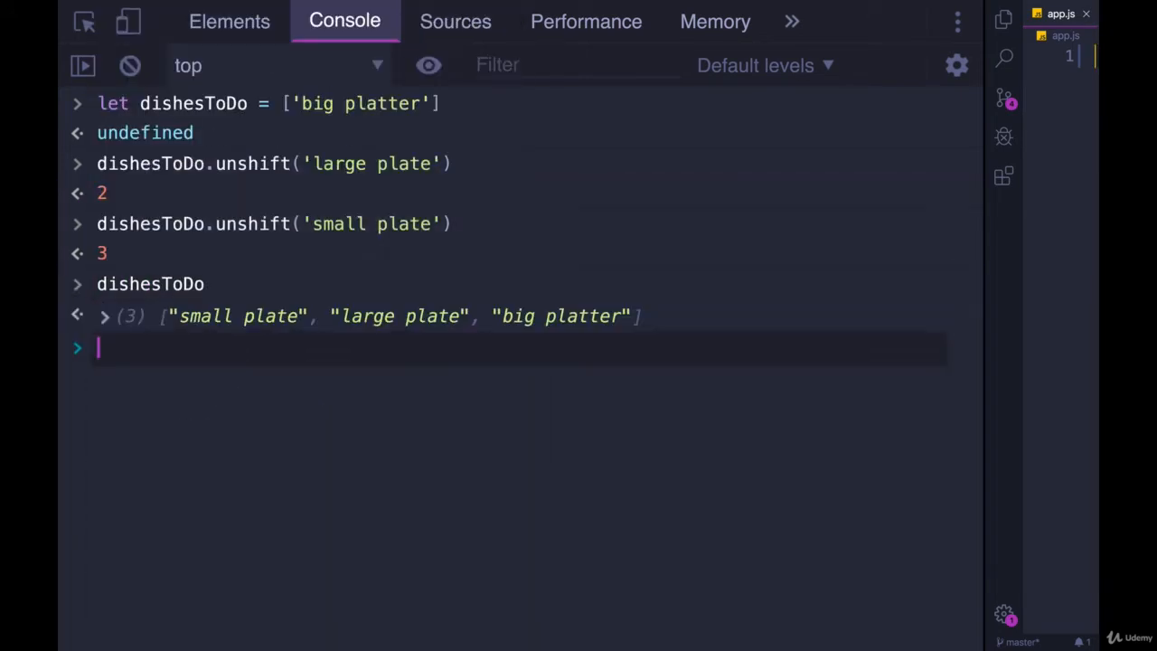
mouse_move(472, 279)
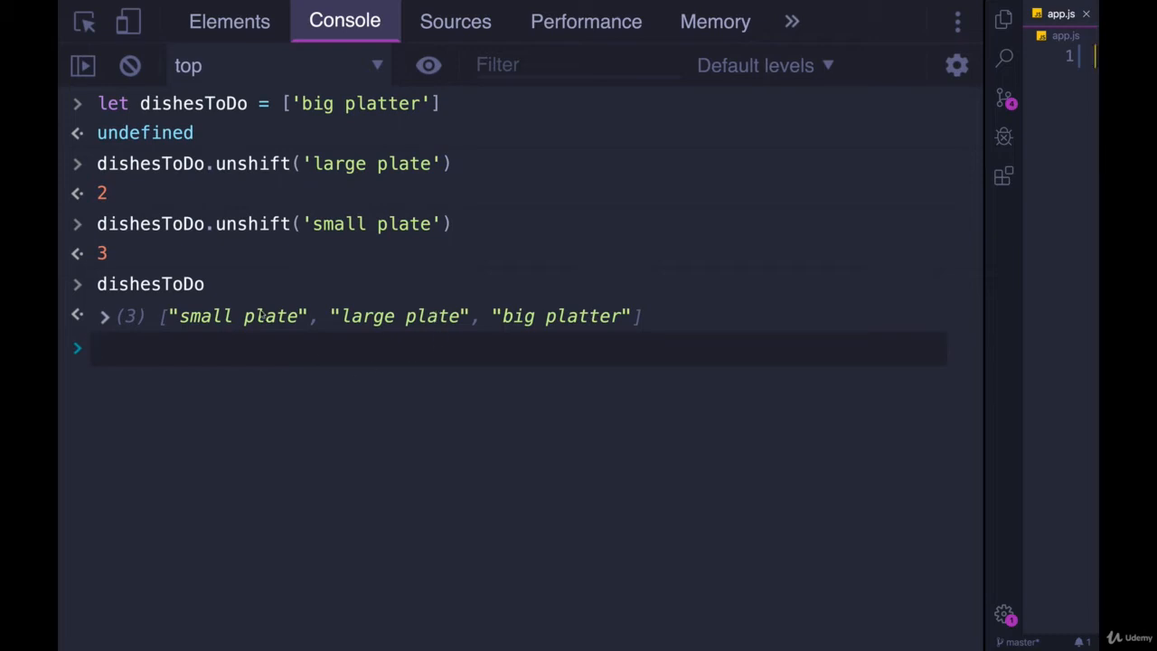
- Unshift 'cereal bowl', 'mug' and 'dirty spoon' onto the front of dishesToDo
key("Enter")
type("dishesToDo.unshift('")
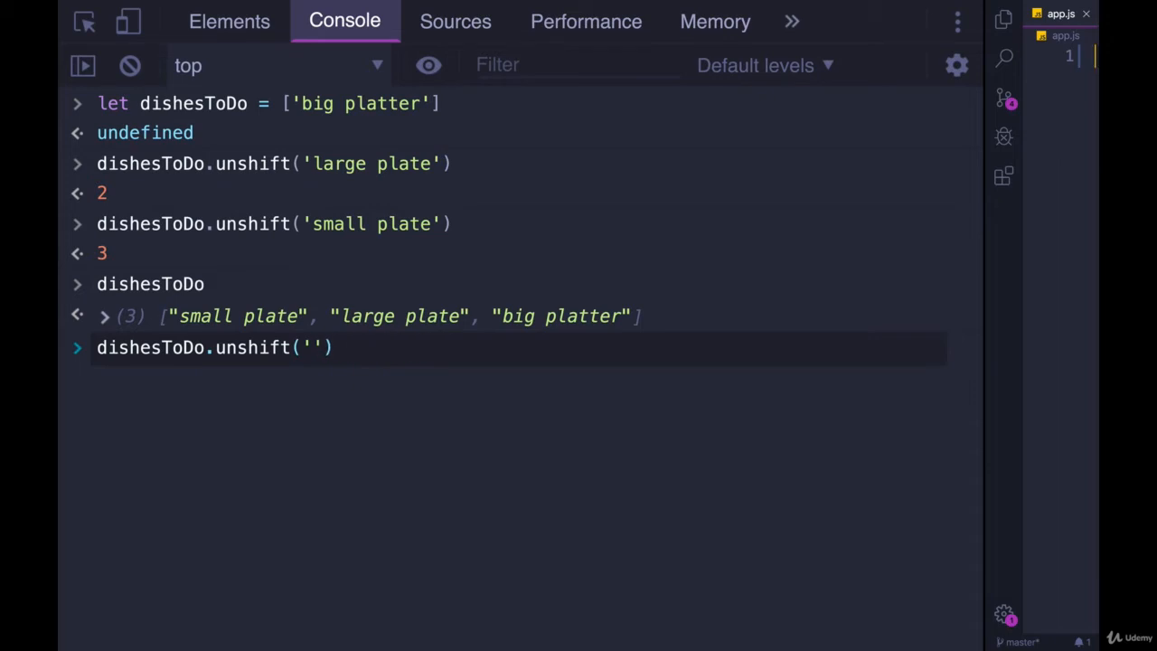
type("ceer")
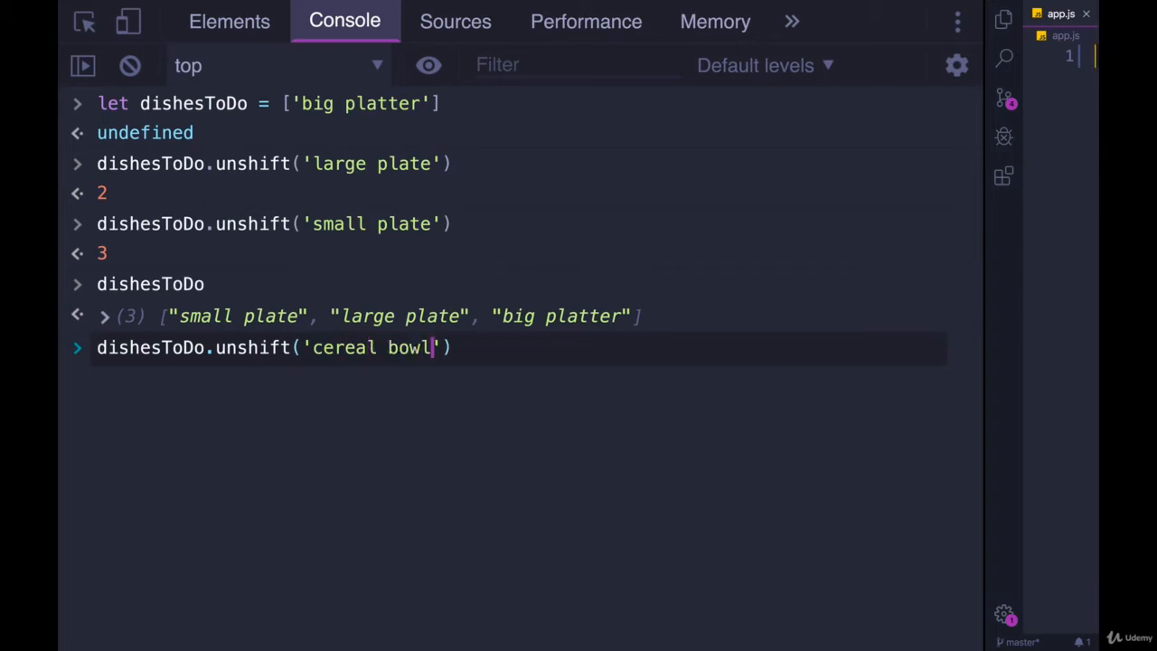
key("Enter")
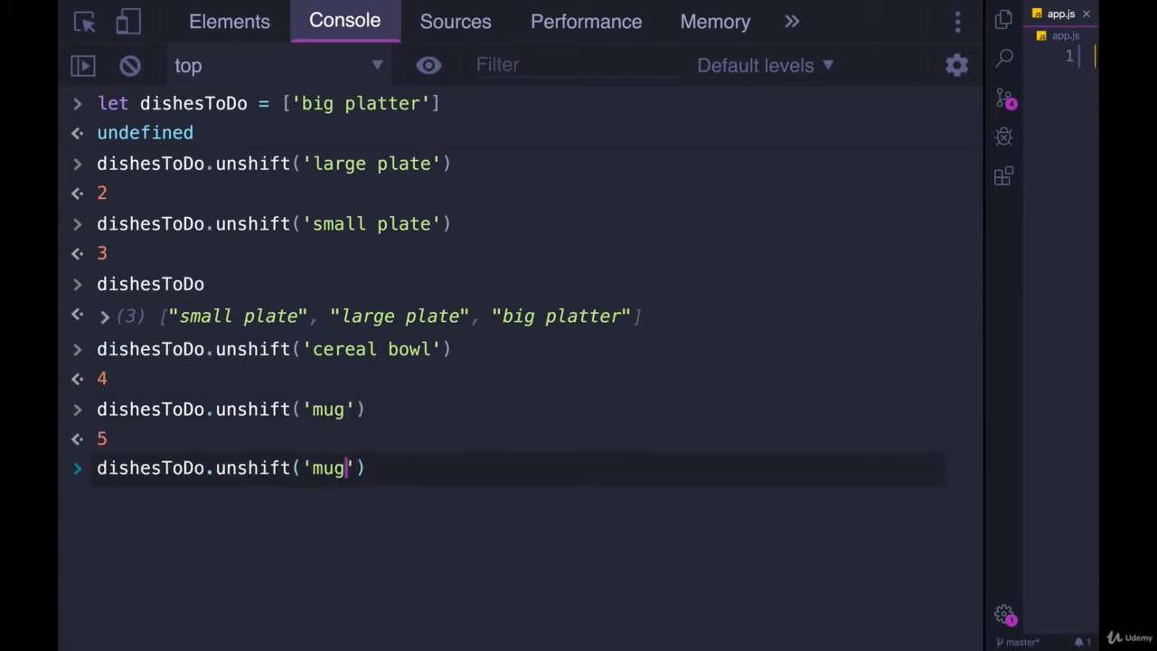
type("dirty spoon")
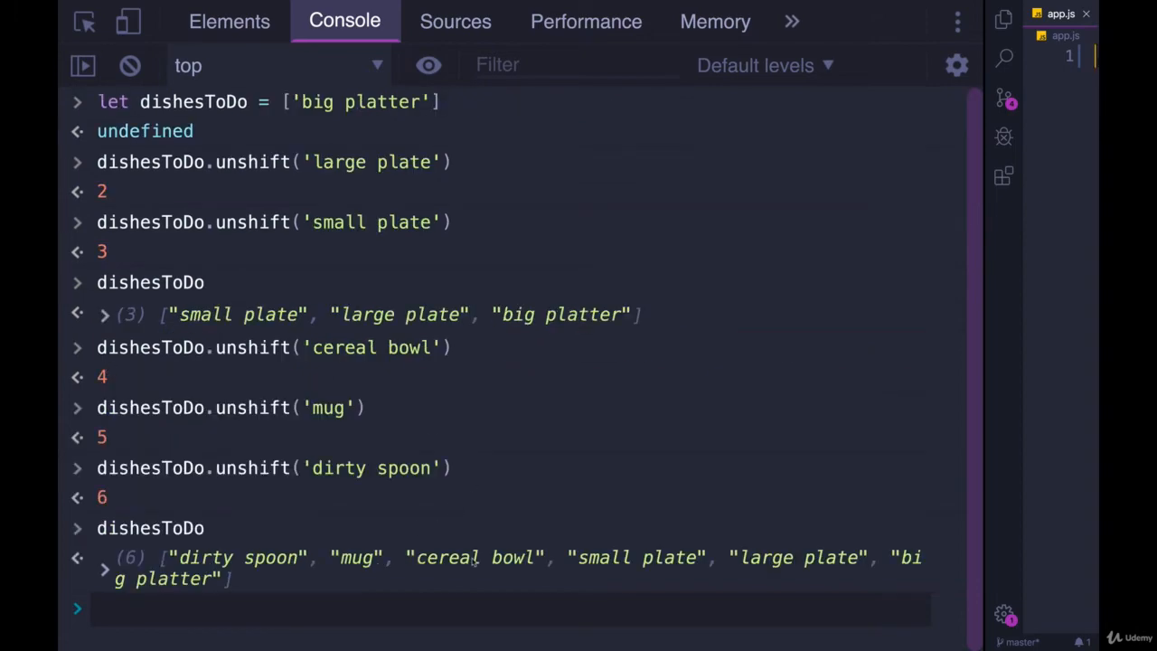
mouse_move(384, 587)
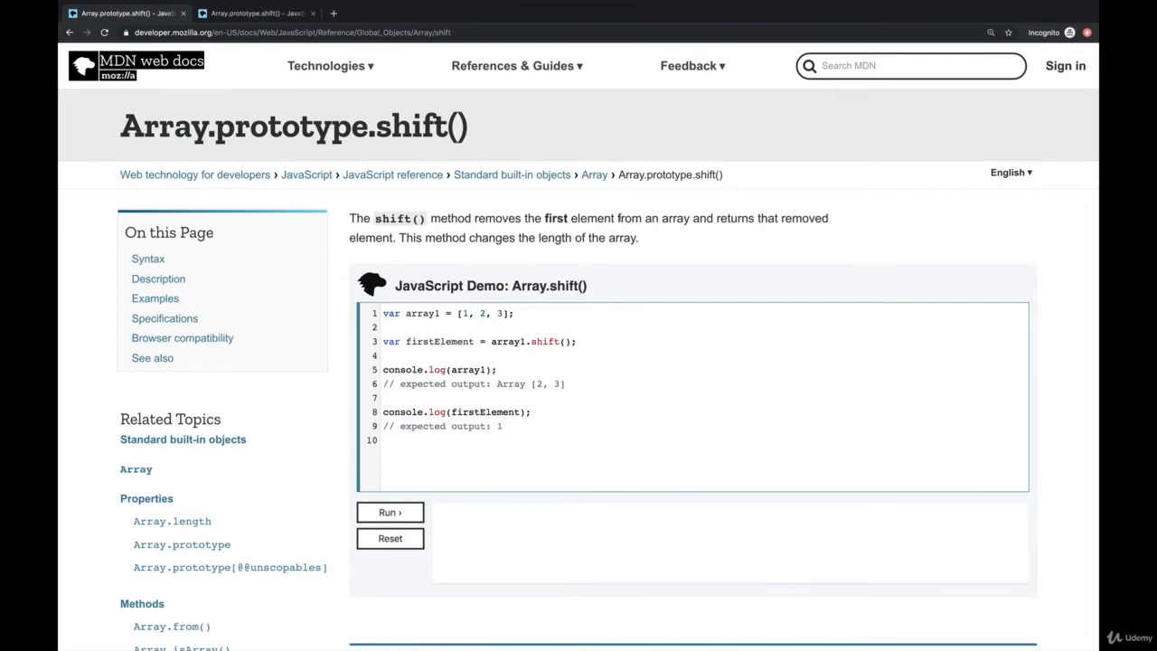
left_click_drag(741, 218, 813, 237)
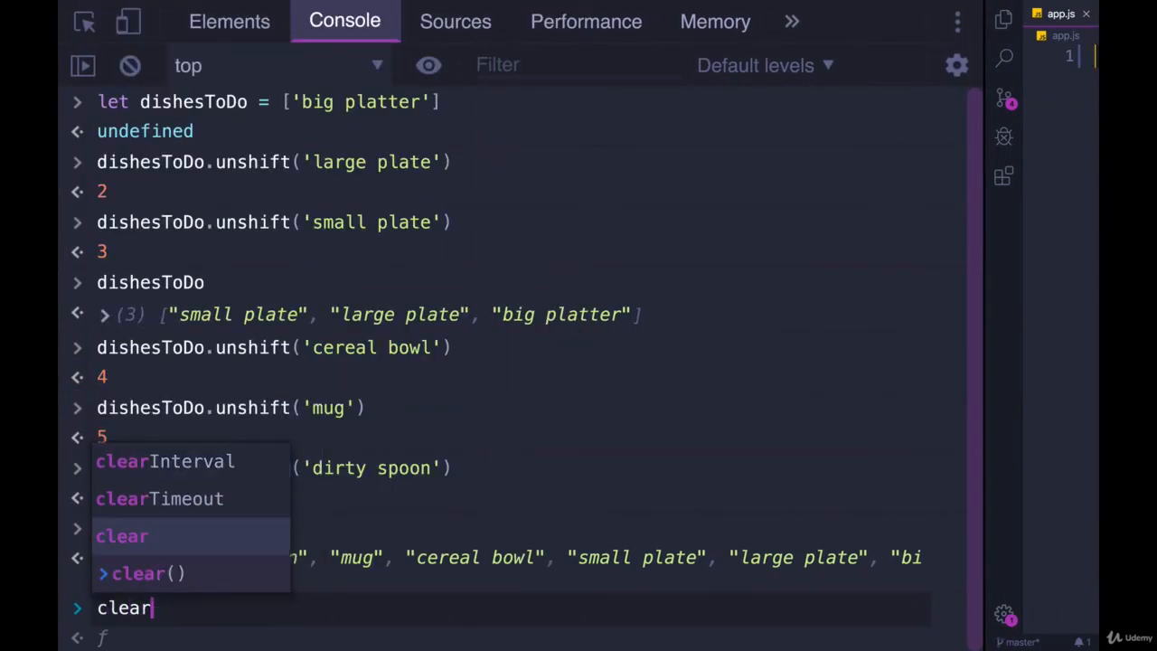
- Clear the console, shift all six dishes off dishesToDo, then clear again
key("Enter")
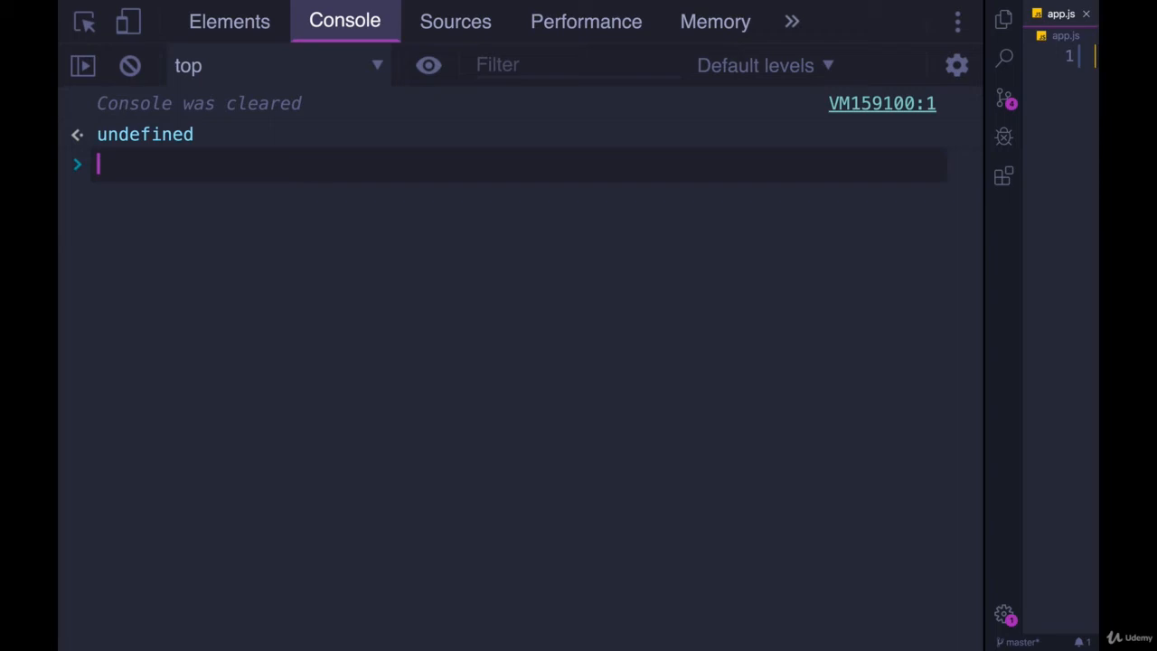
type("dishesToDo.shift(")
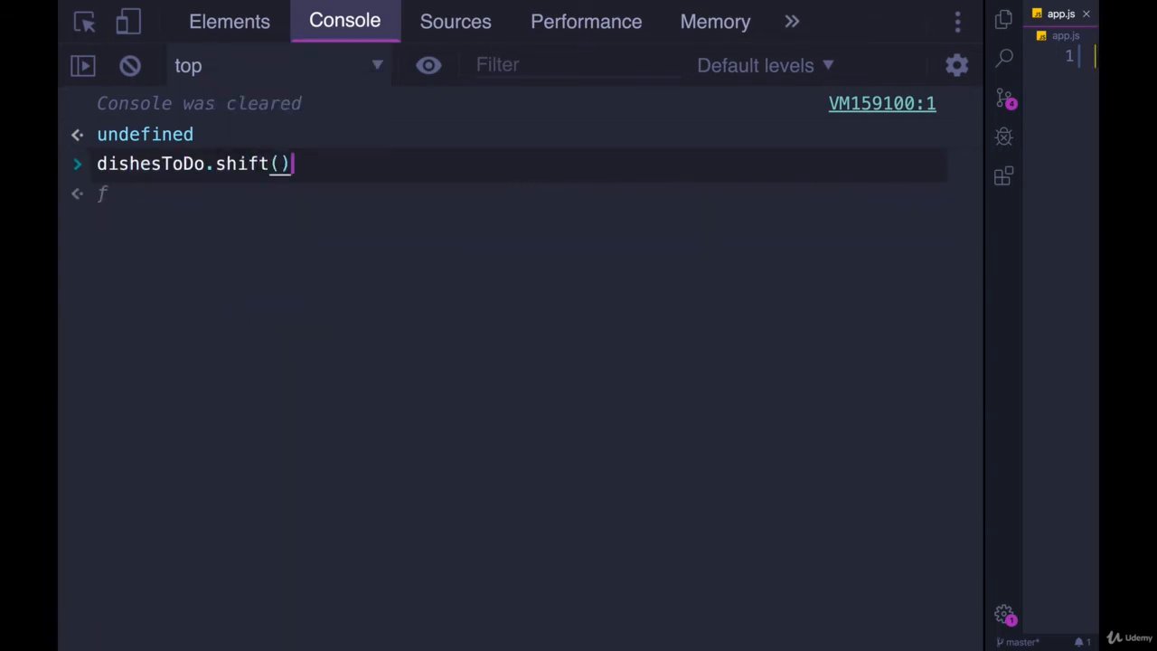
key("Enter")
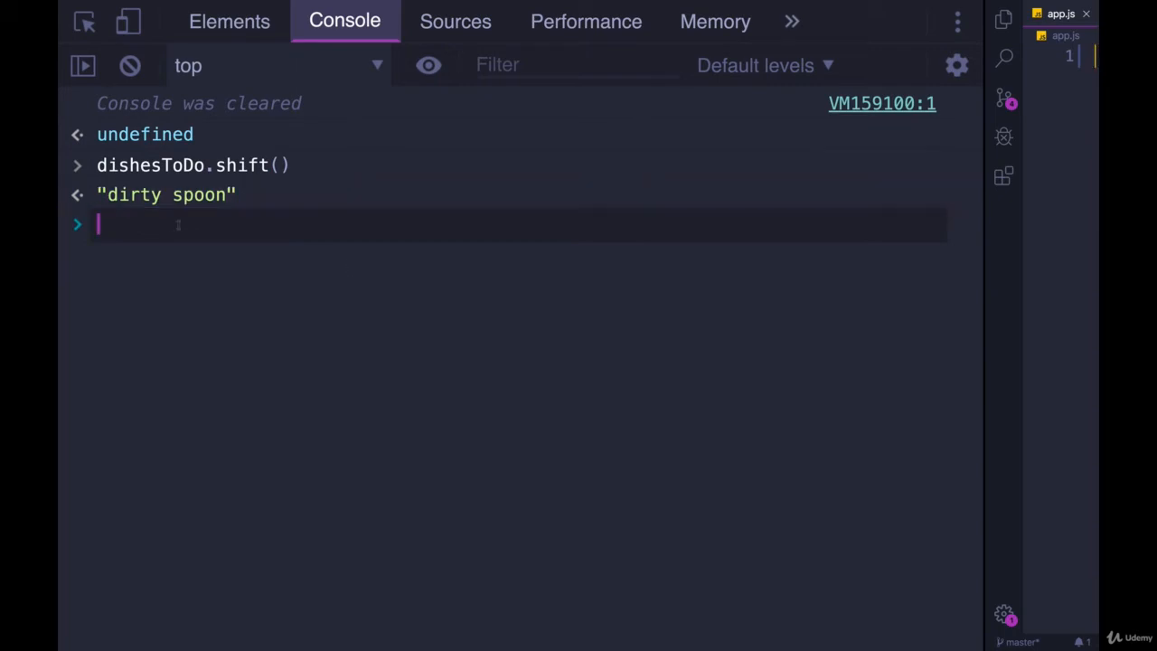
type("dishesToDo")
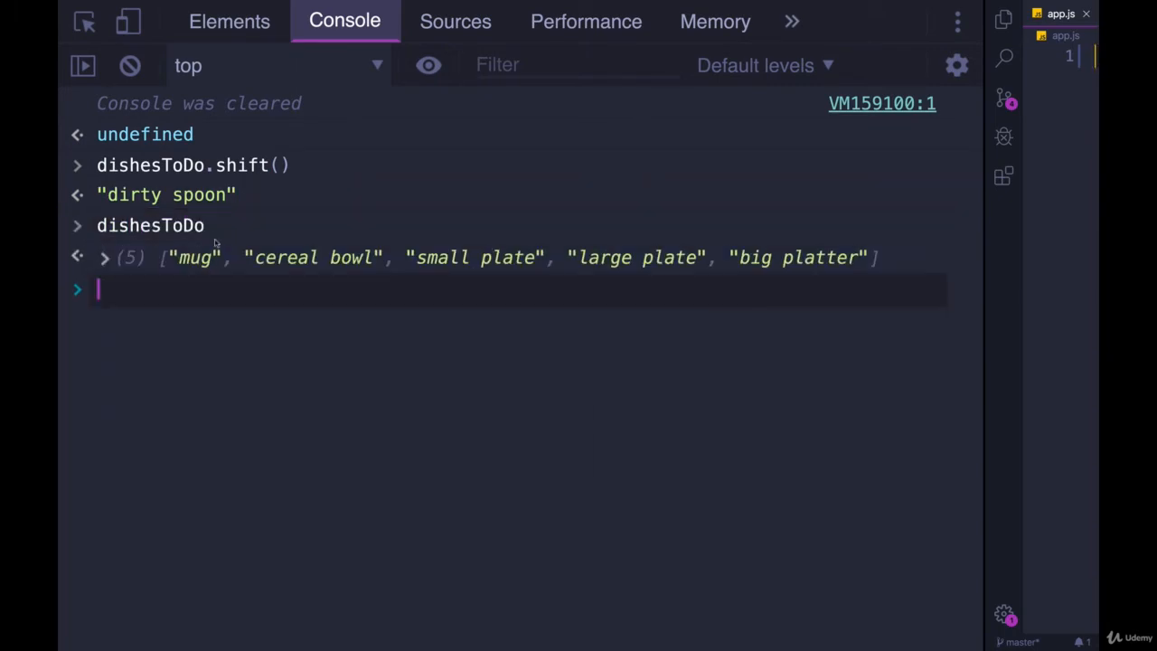
mouse_move(203, 194)
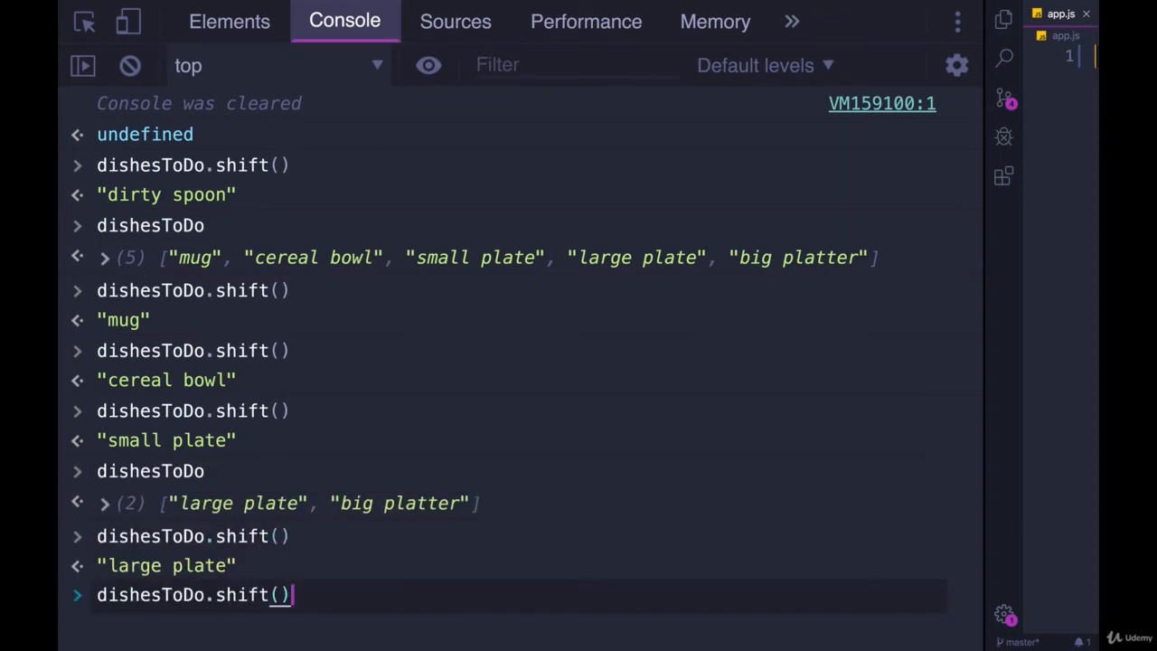
key("Enter")
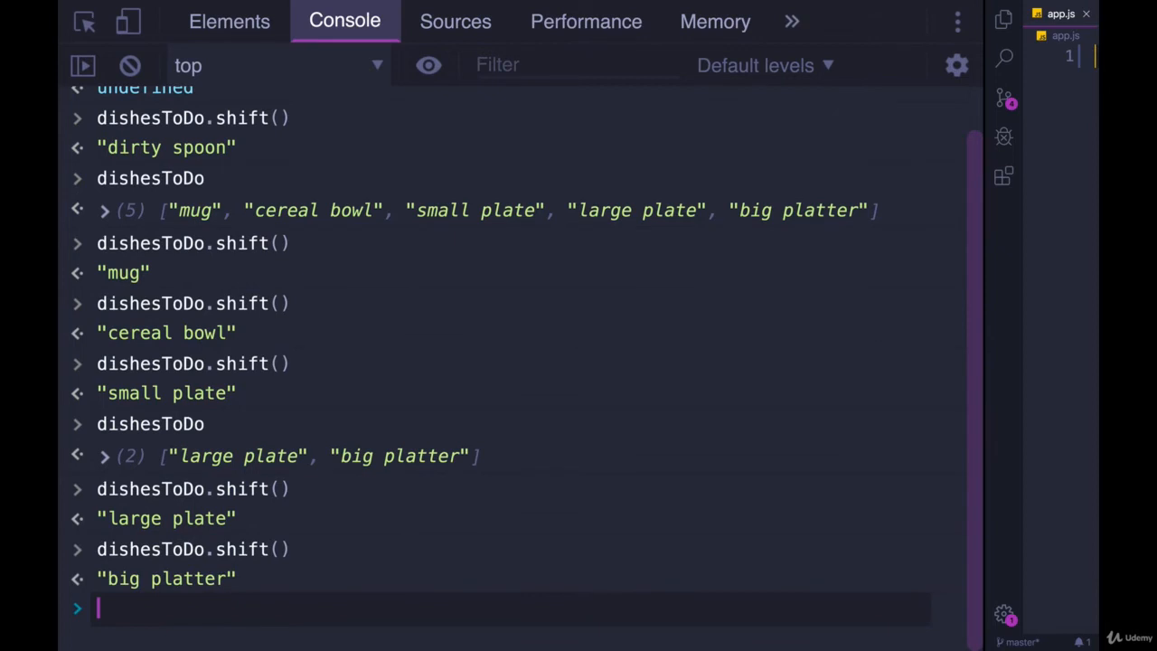
left_click(129, 65)
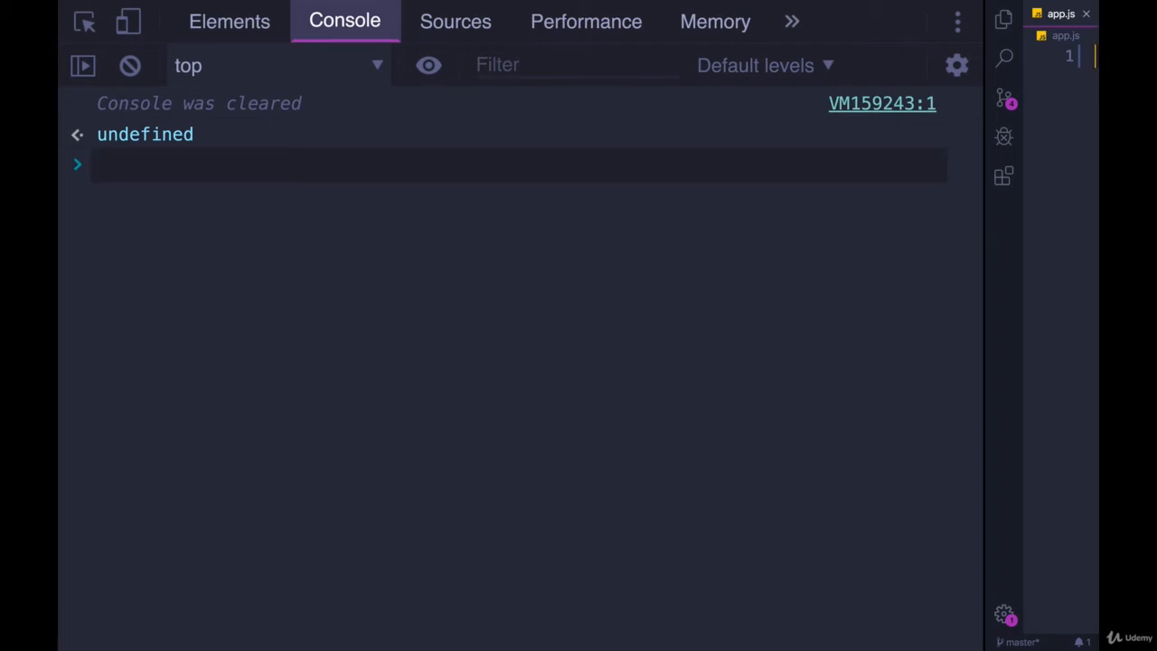
- Unshift 'fork' and 'knife' together onto dishesToDo and display the array
type("dishesToDo.length")
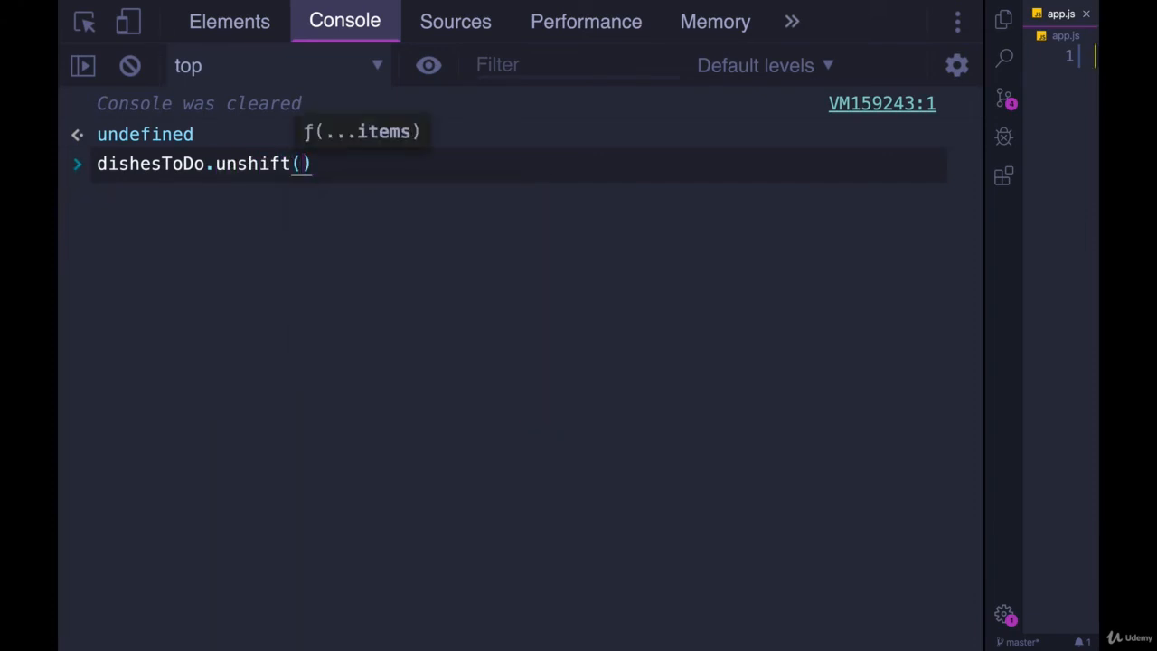
type("'fork'")
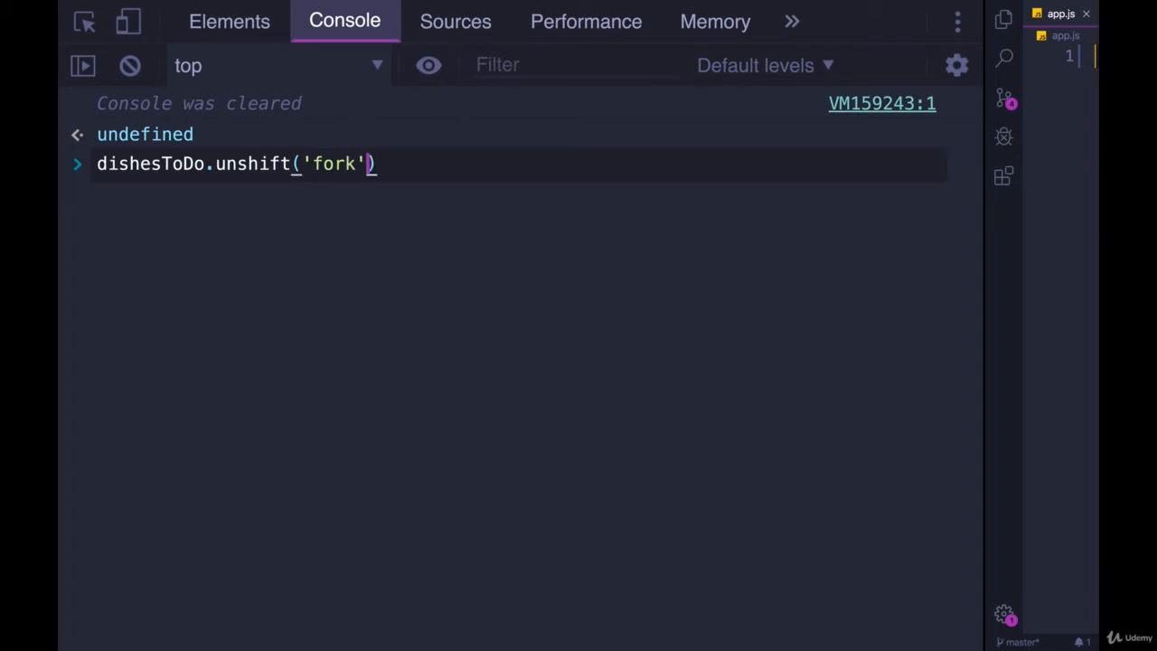
type(", 'knife'")
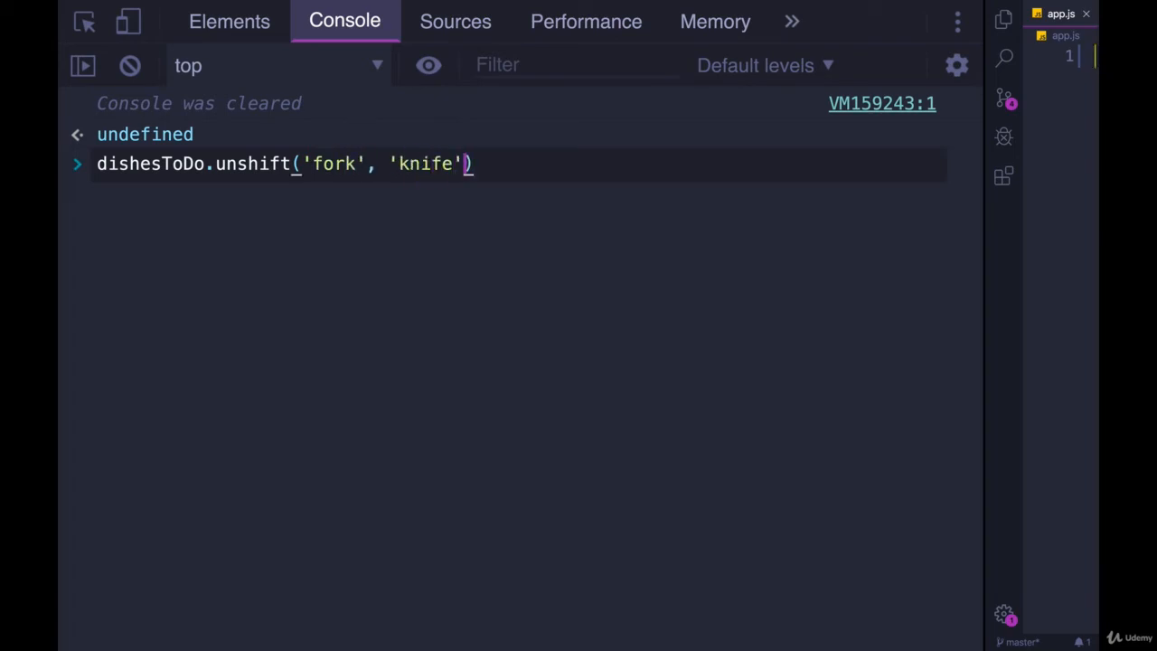
type("d")
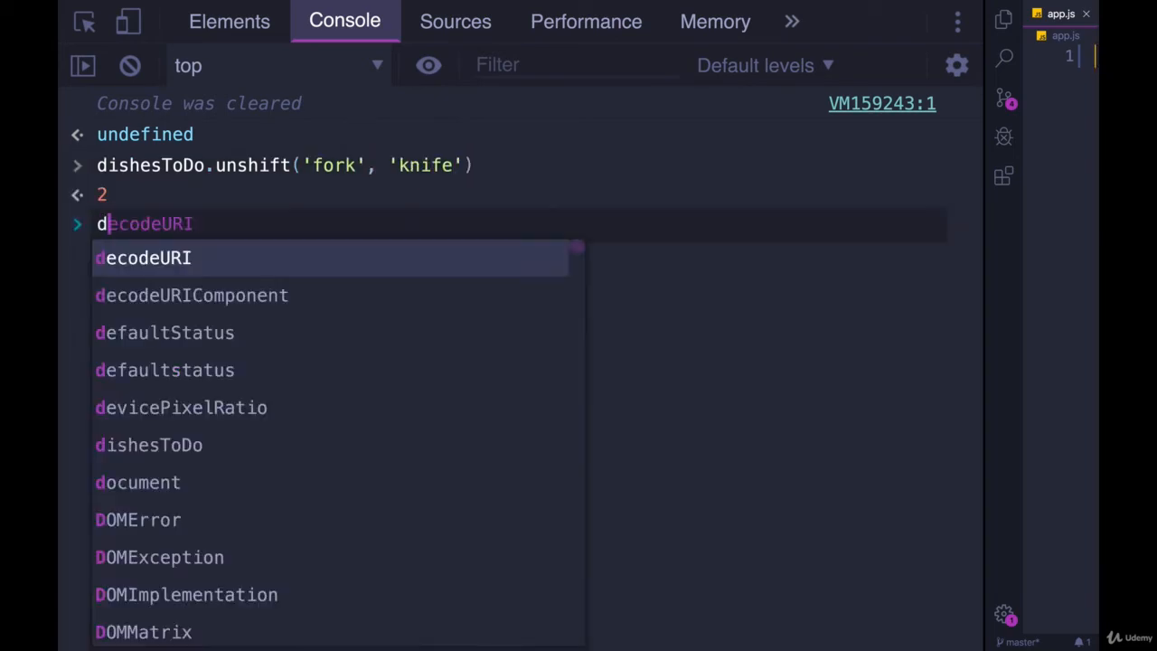
type("ishesToDo")
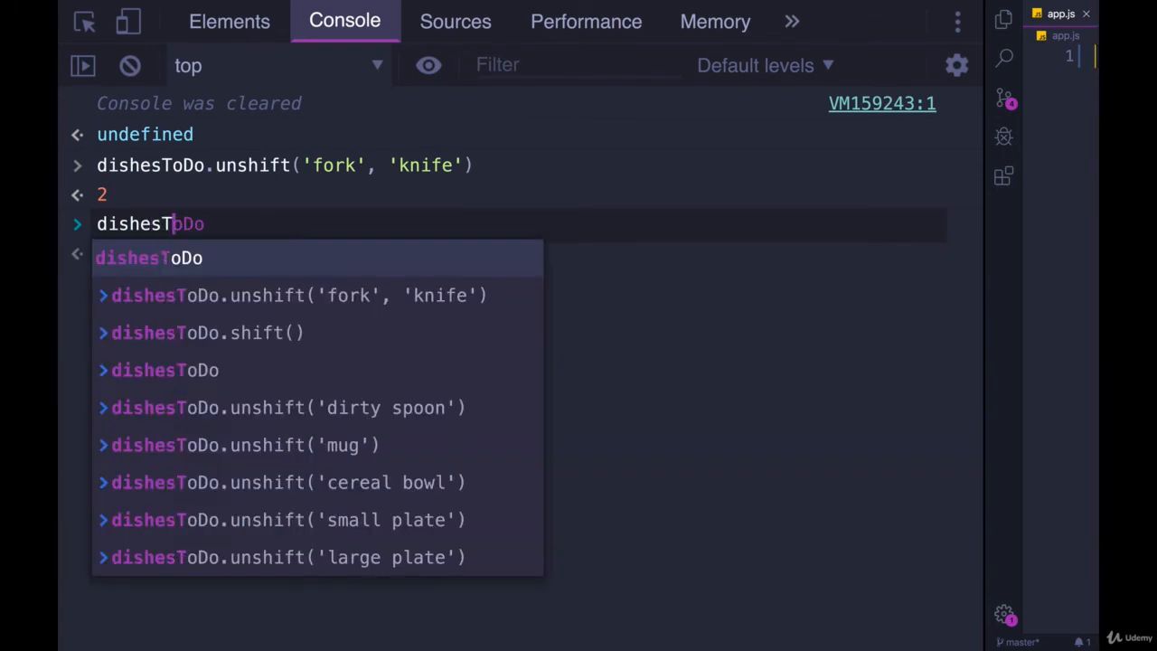
key("Enter")
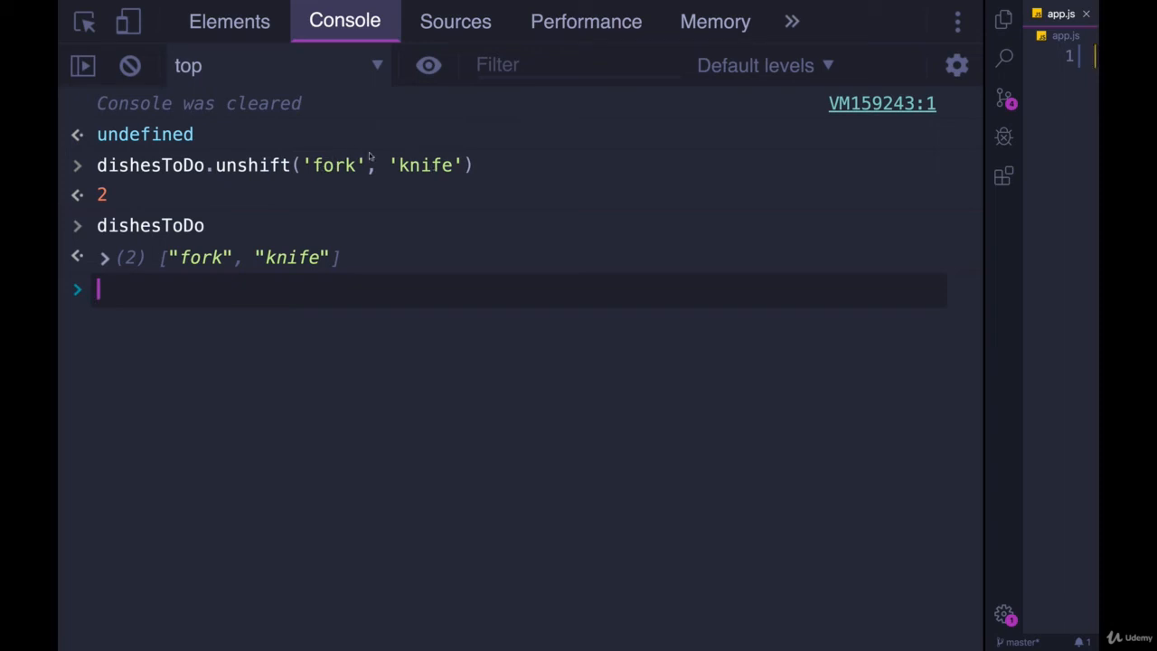
mouse_move(392, 177)
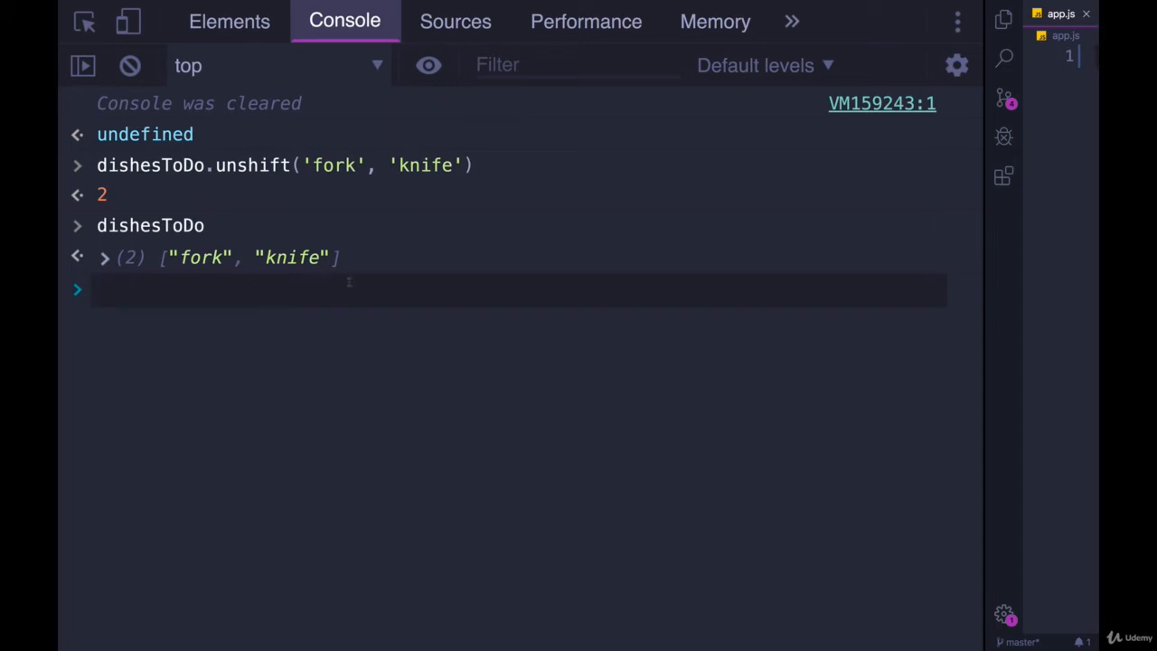
- Prepend 'small spoon' then 'large spoon', then expand and collapse the four-item array
type("dishesToDo.length")
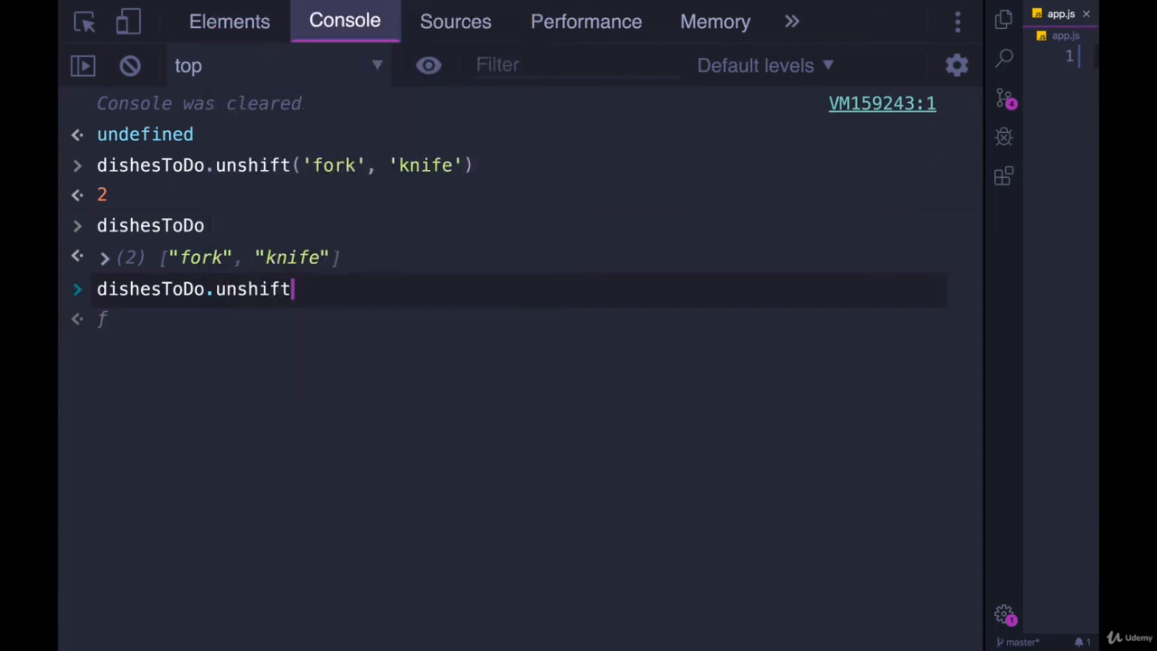
type("('sm")
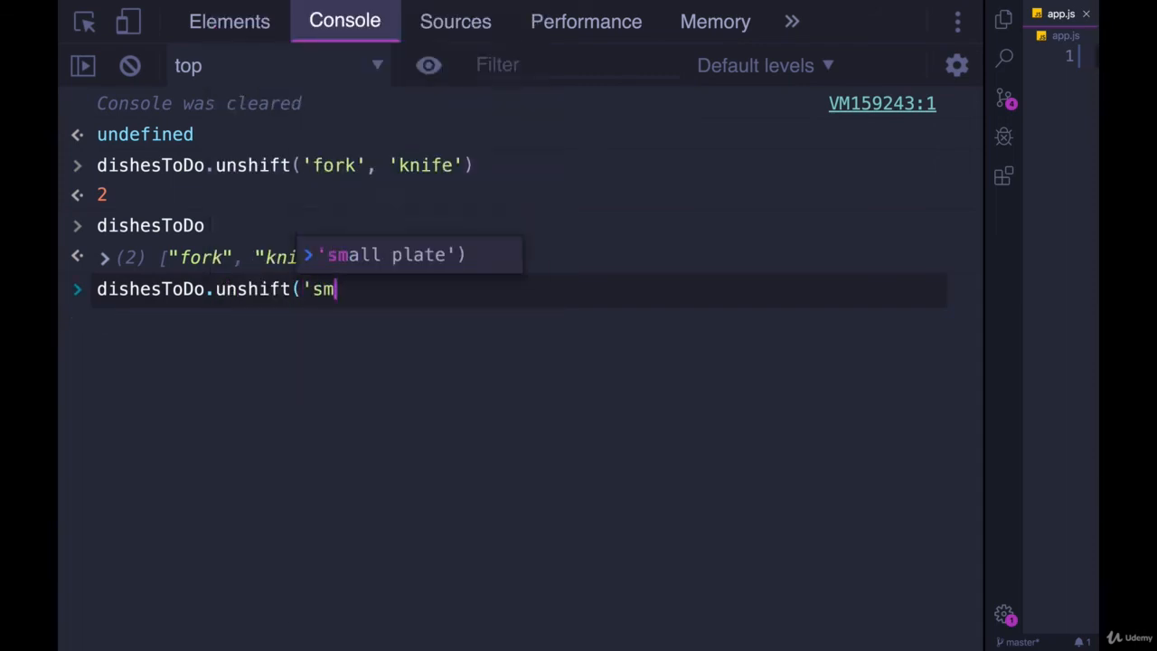
type("all spoon")
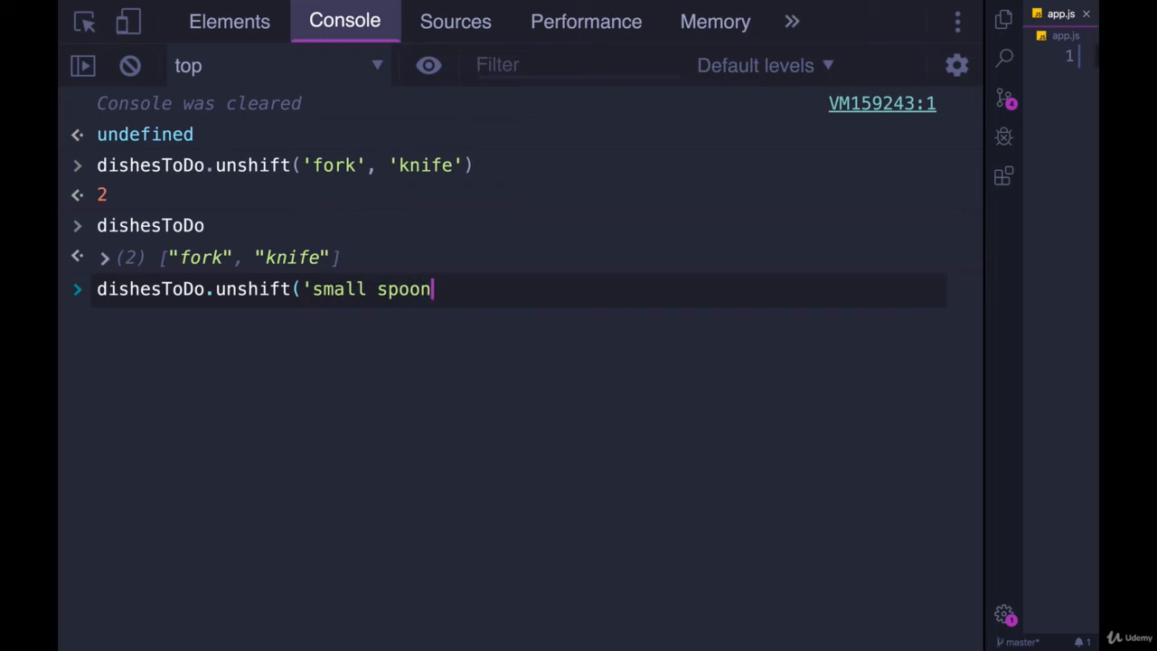
key("Enter")
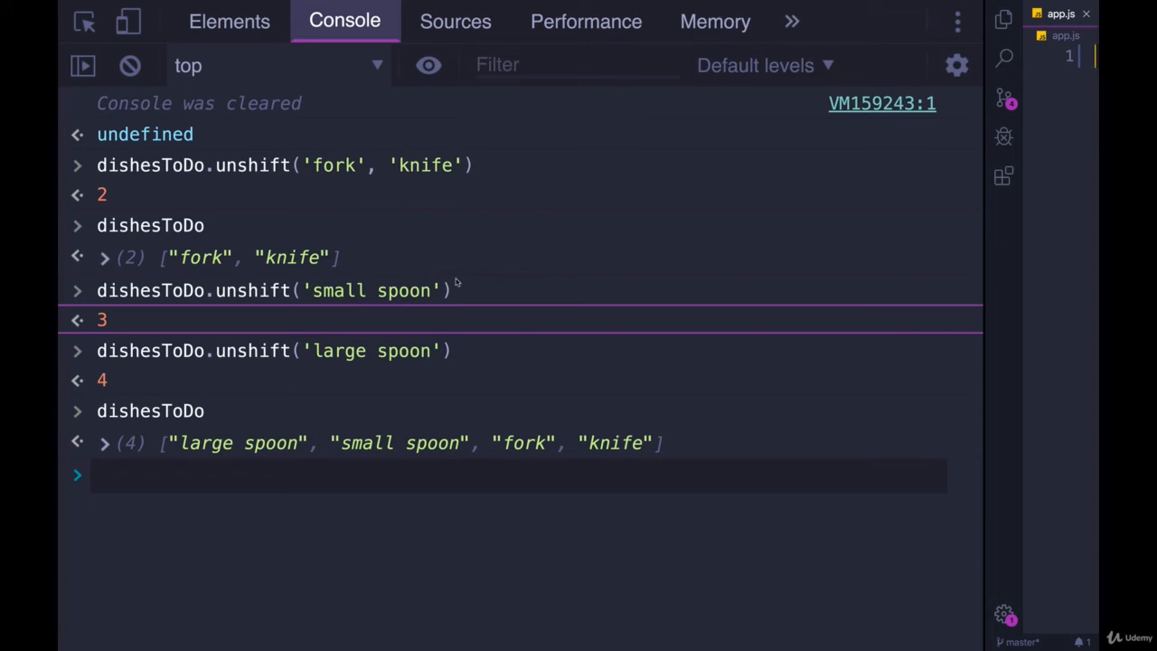
mouse_move(363, 191)
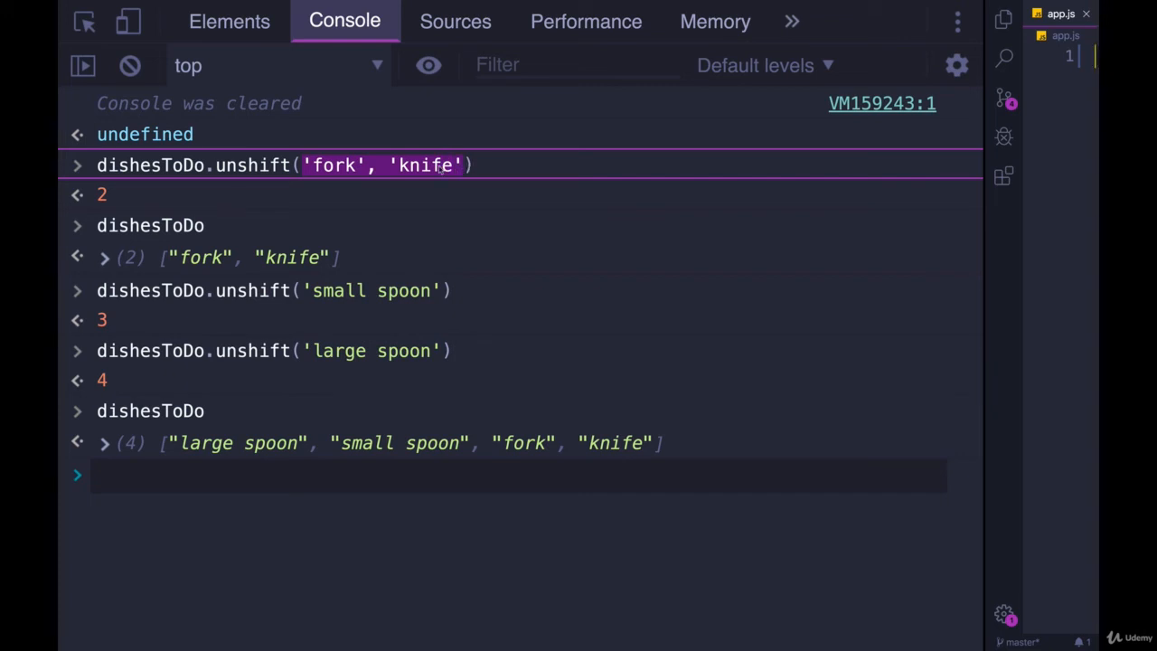
left_click(101, 443)
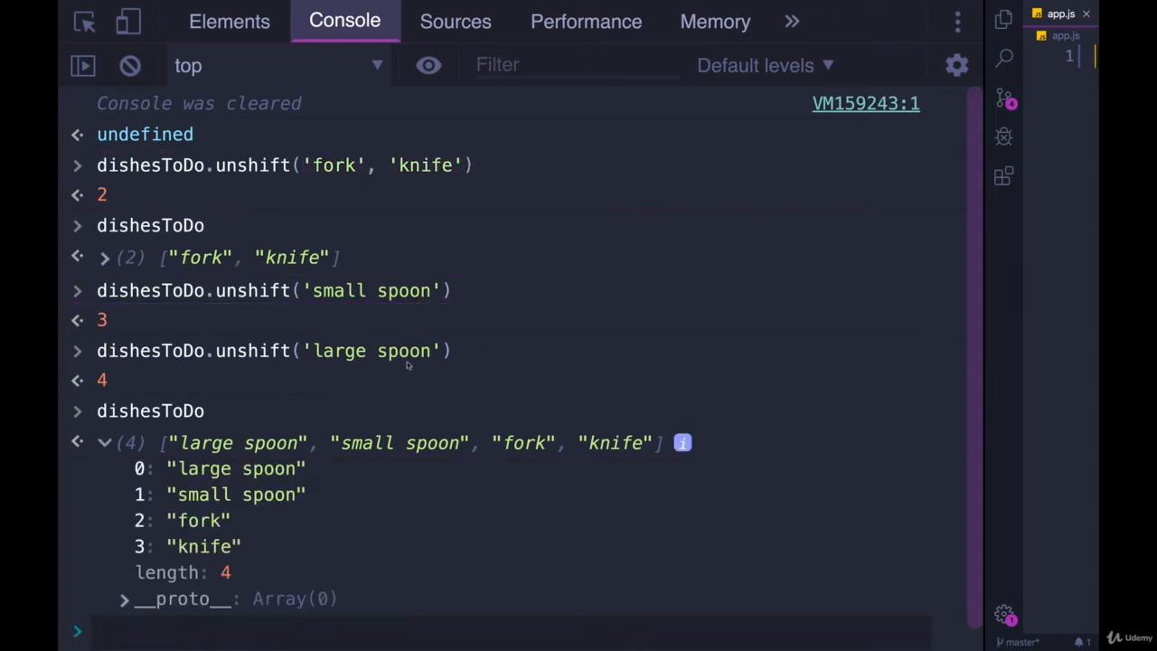
left_click(102, 443)
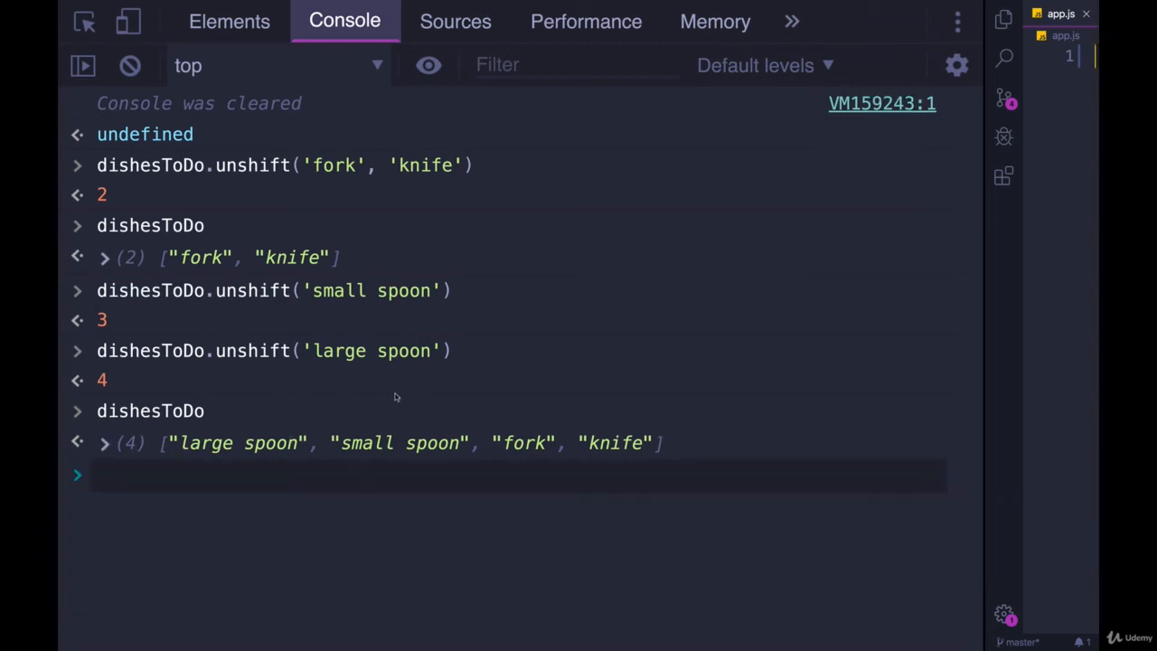
mouse_move(406, 215)
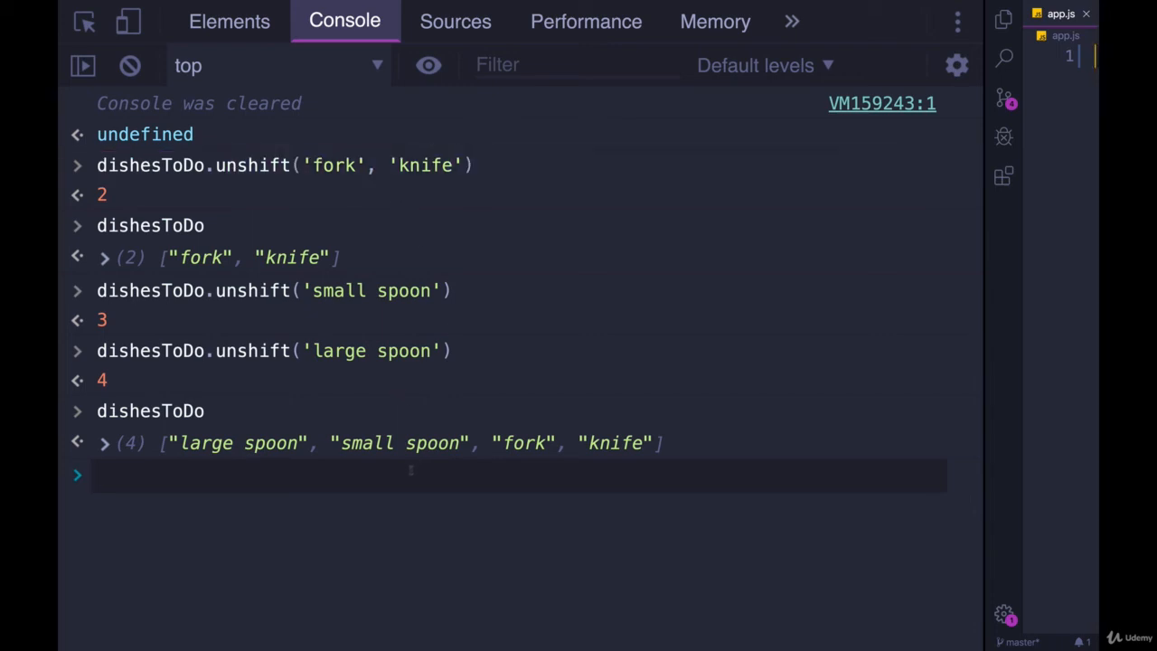
- Push 'platter' onto dishesToDo, log it, and begin pushing 'cutting board' and 'cookie sheet'
type("dishesToDo.push")
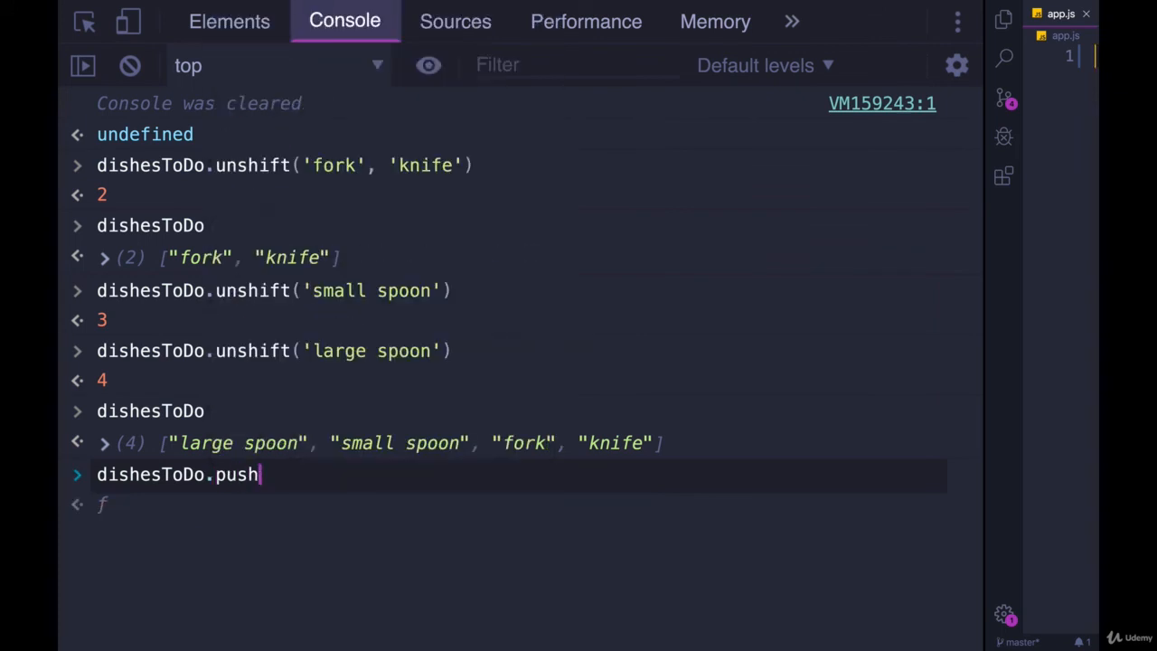
type("('")
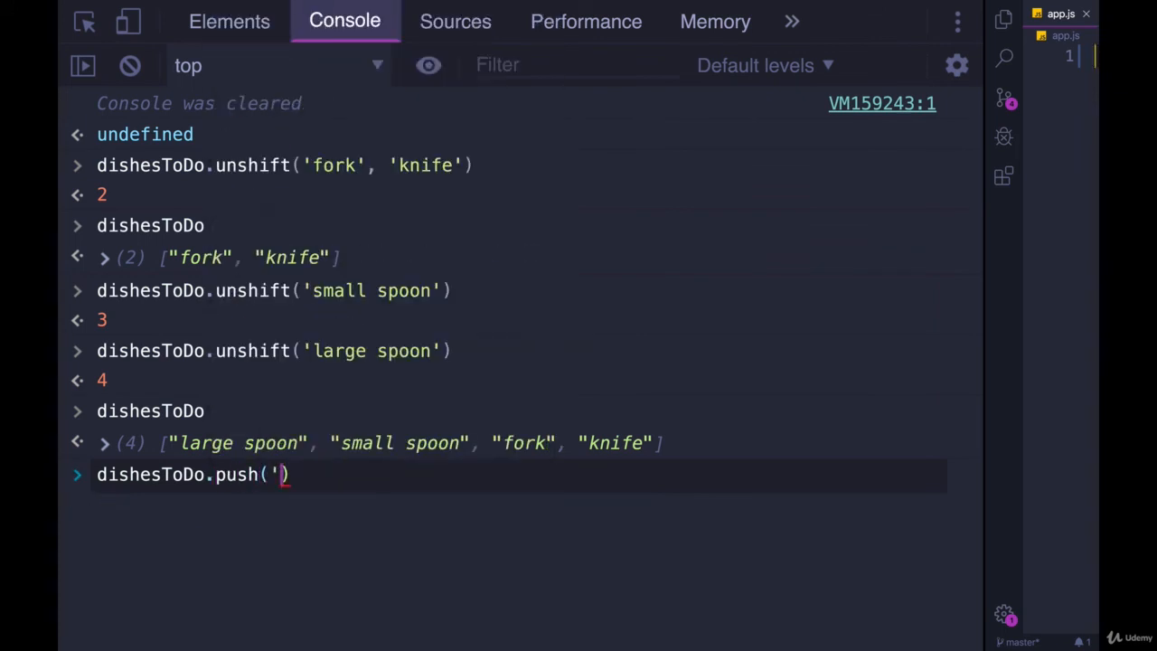
type("plattre")
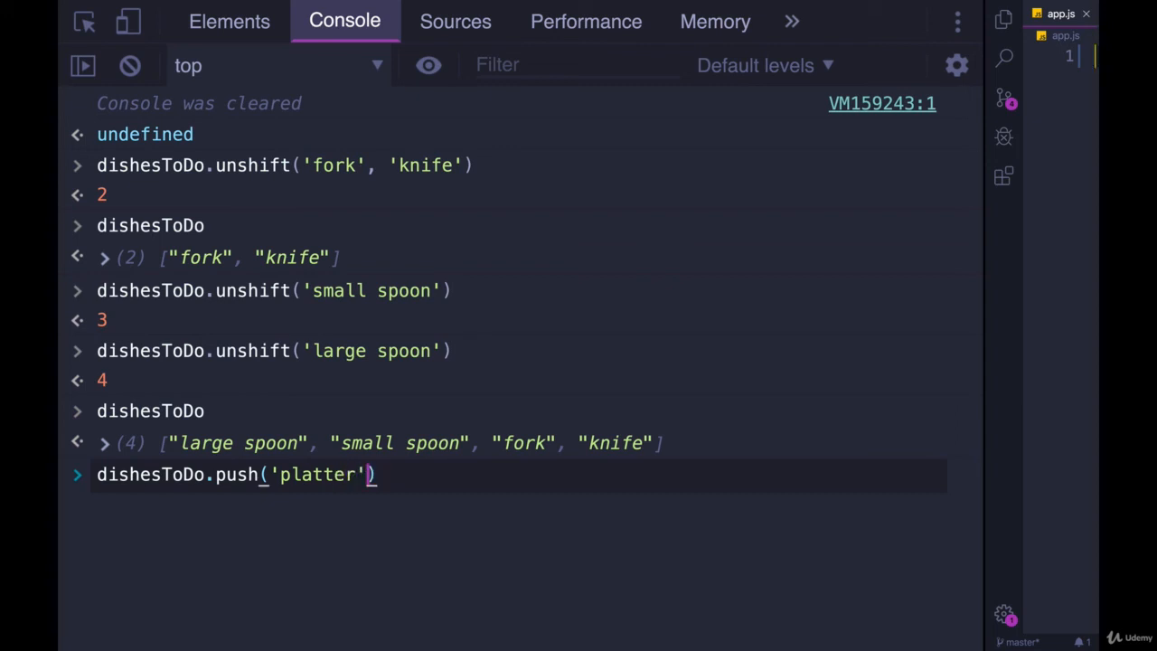
key("Enter")
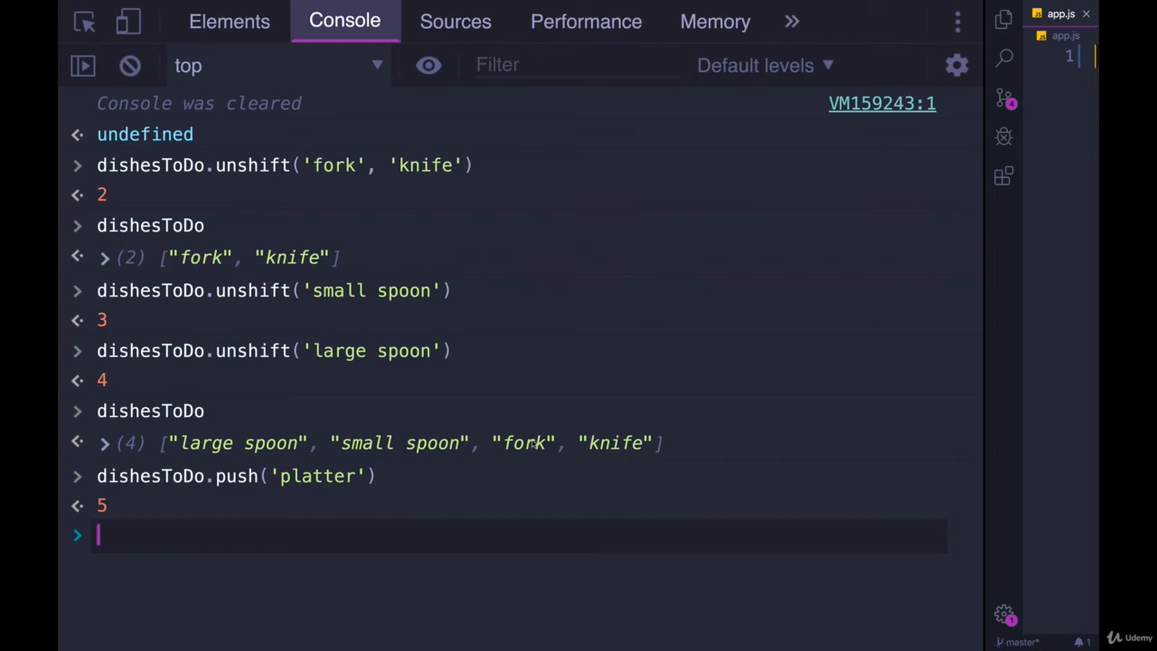
type("dishesToDo.push(")
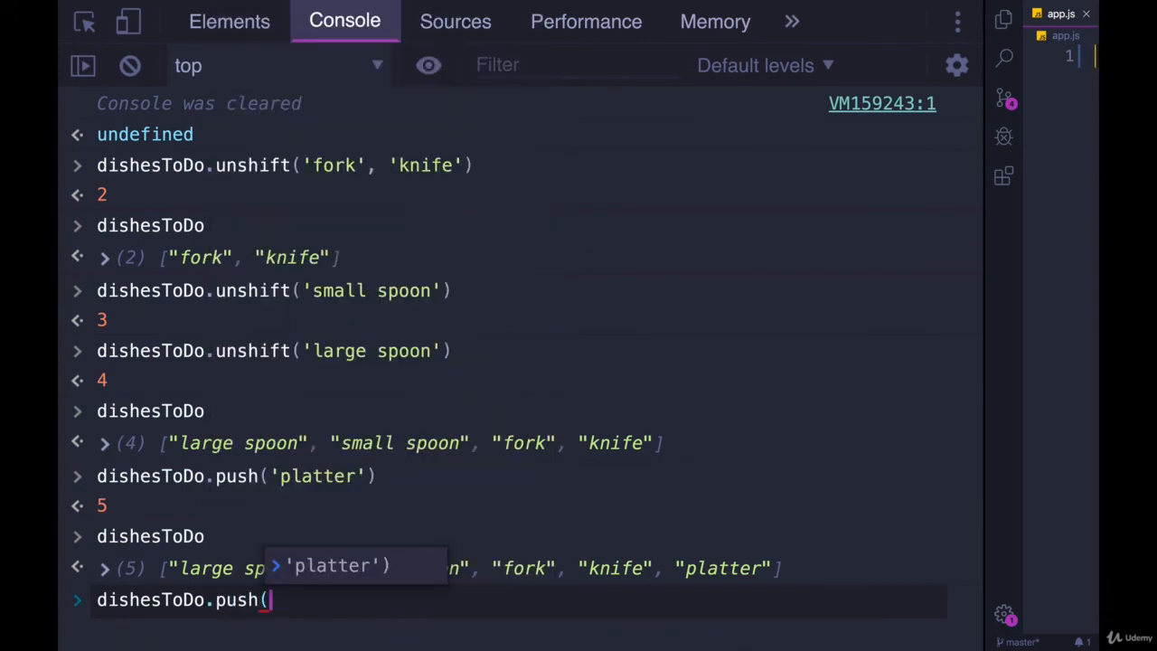
type("cutting")
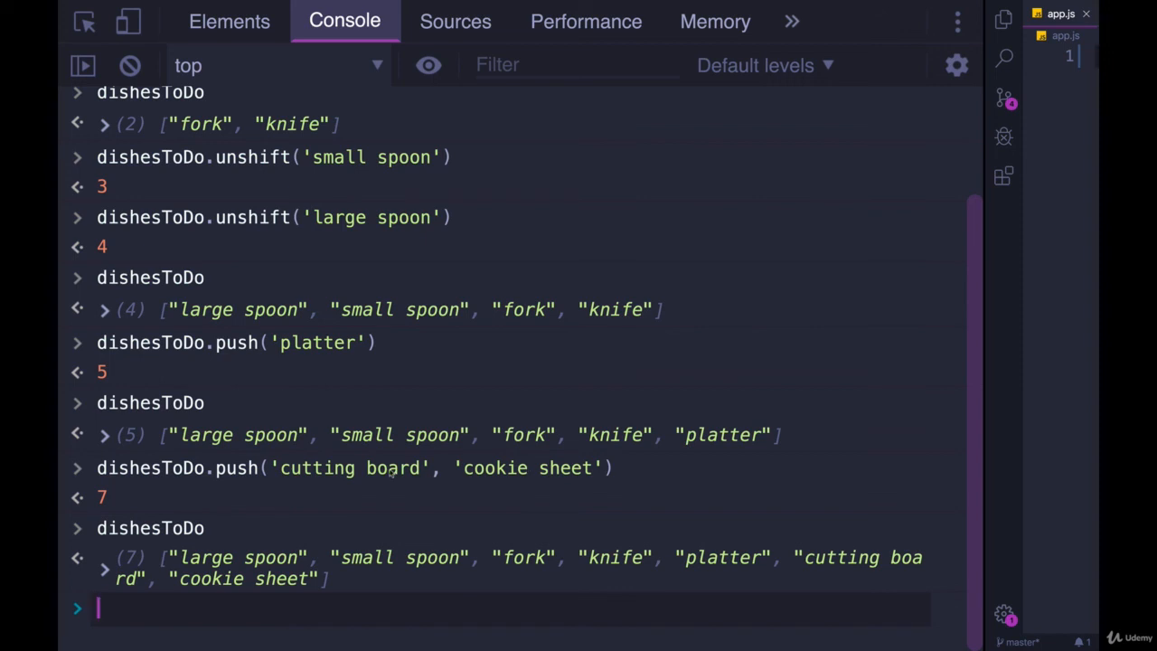
mouse_move(407, 484)
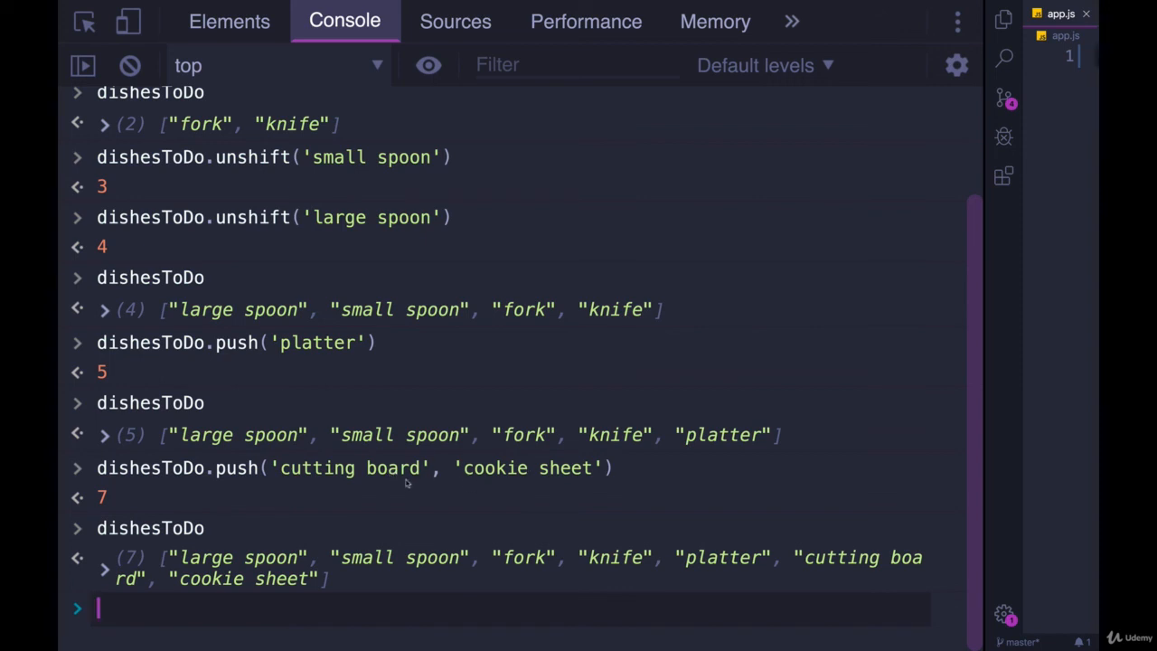